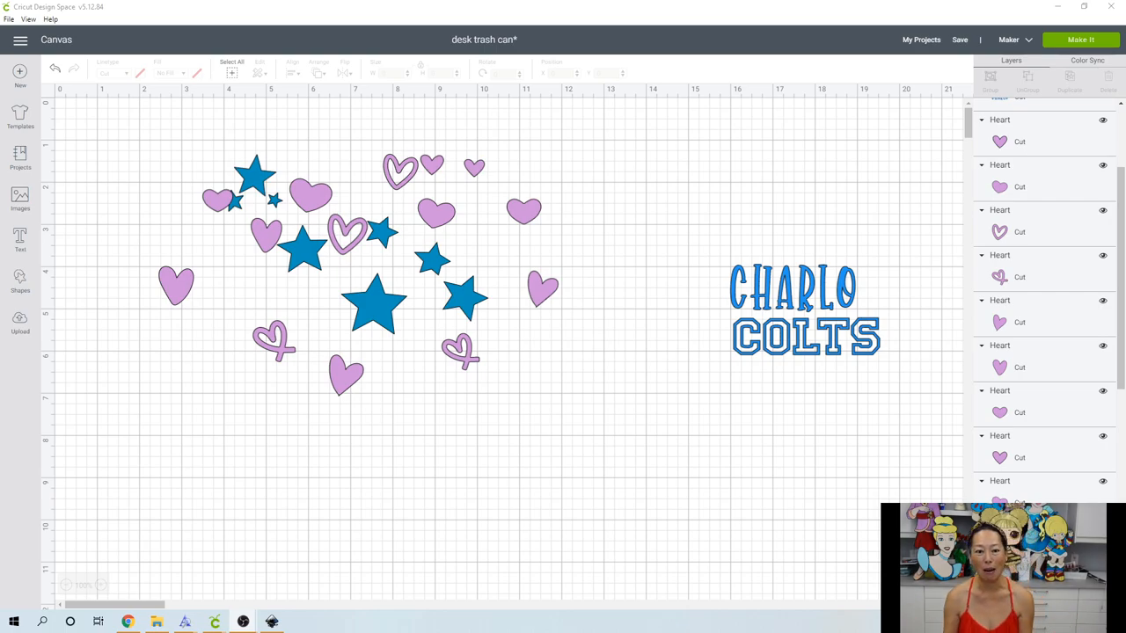
pyautogui.moveTo(464, 446)
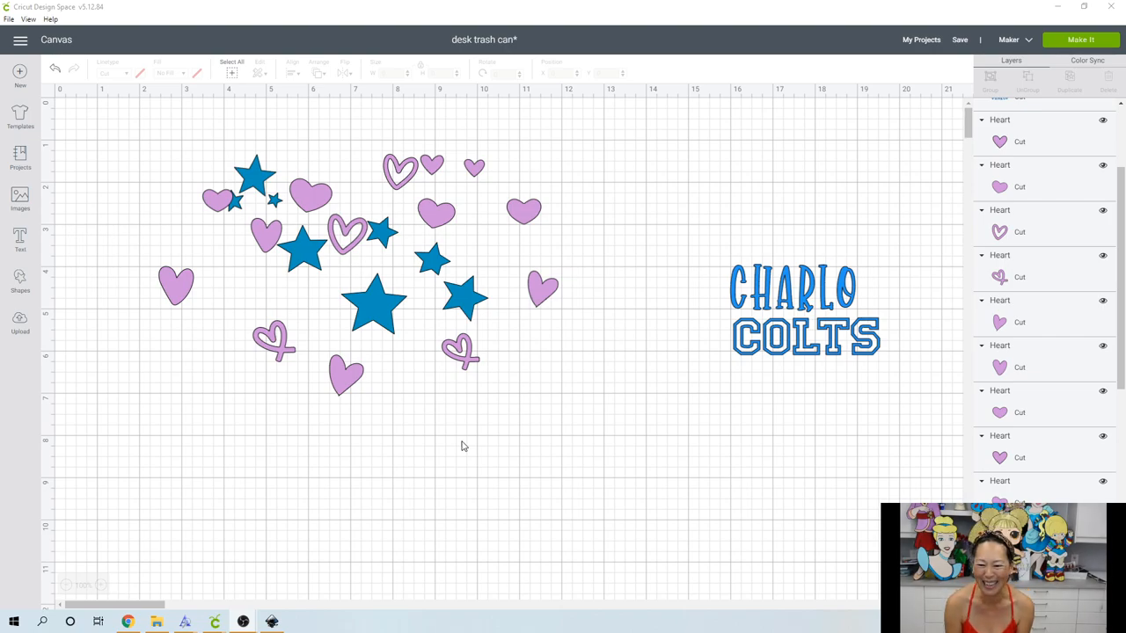
pyautogui.moveTo(664, 278)
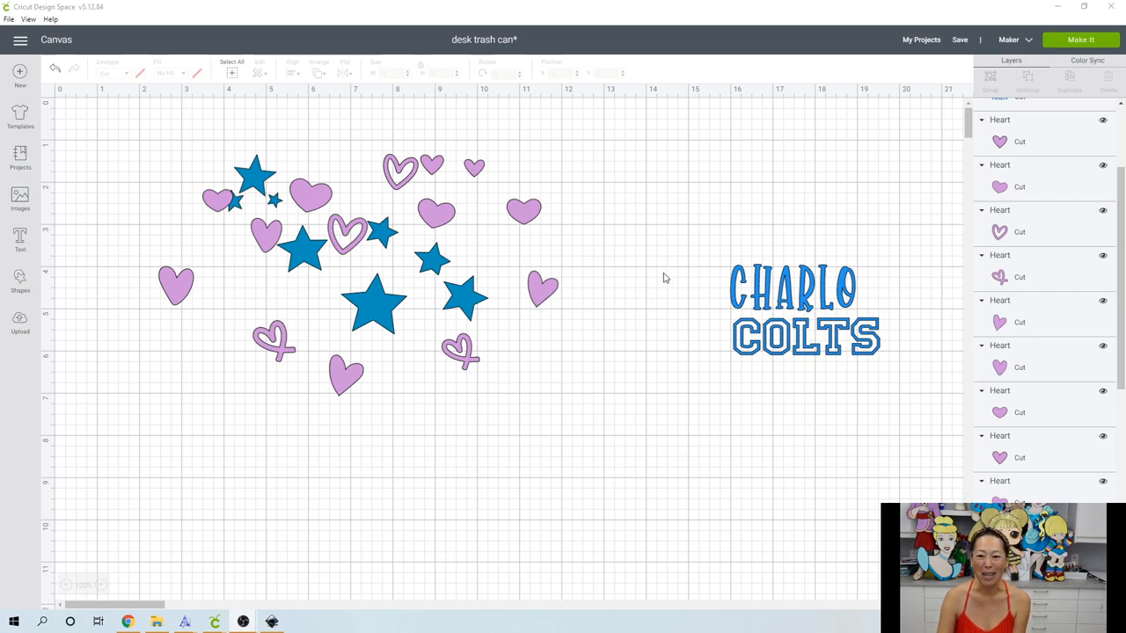
pyautogui.moveTo(721, 291)
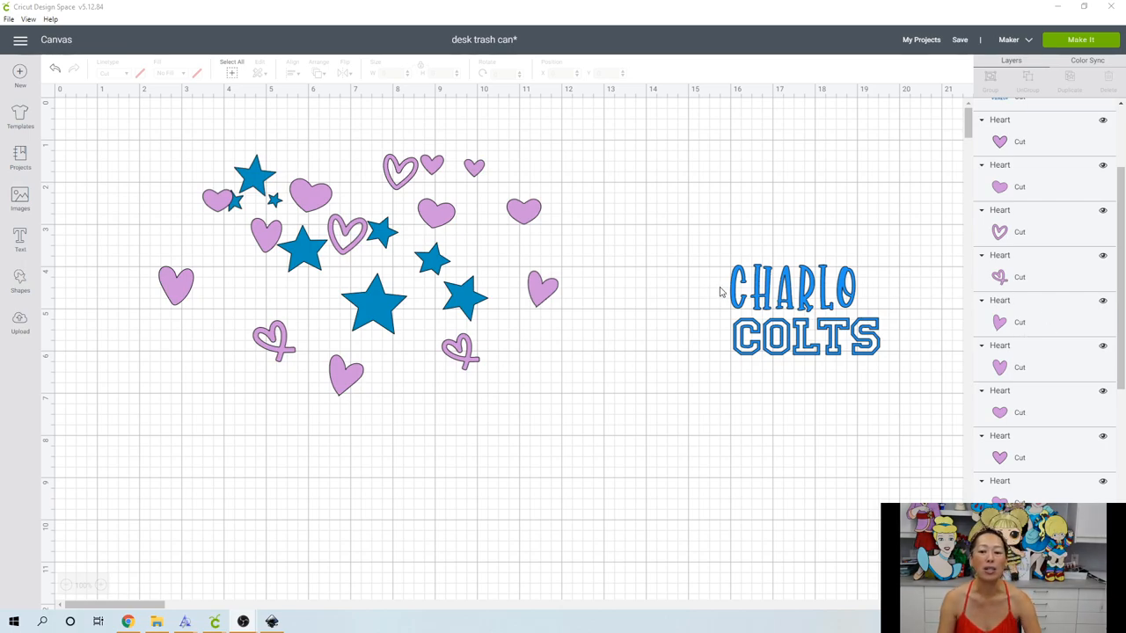
# - Move CHARLO higher on the canvas and place COLTS up and left beneath it
pyautogui.click(792, 290)
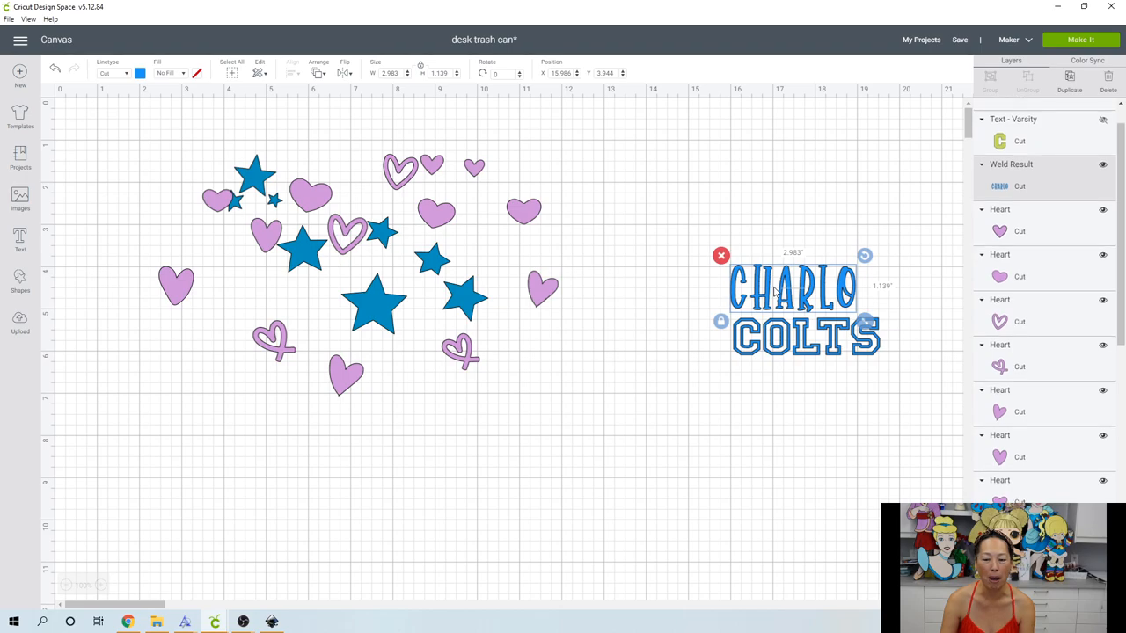
pyautogui.moveTo(792, 286); pyautogui.dragTo(748, 189)
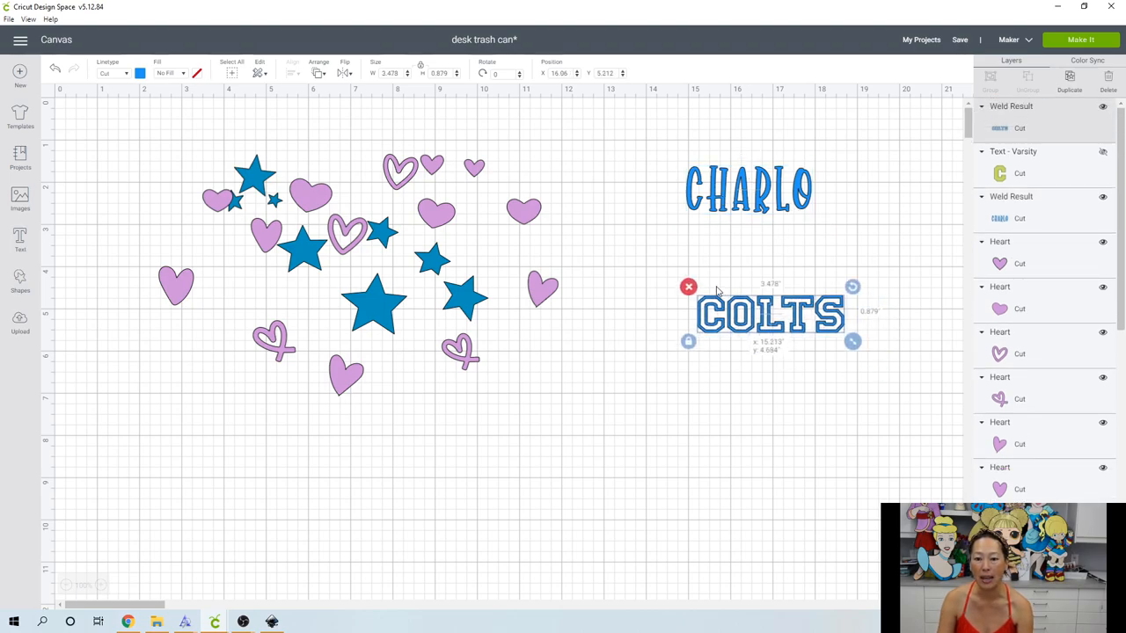
pyautogui.moveTo(770, 314); pyautogui.dragTo(736, 277)
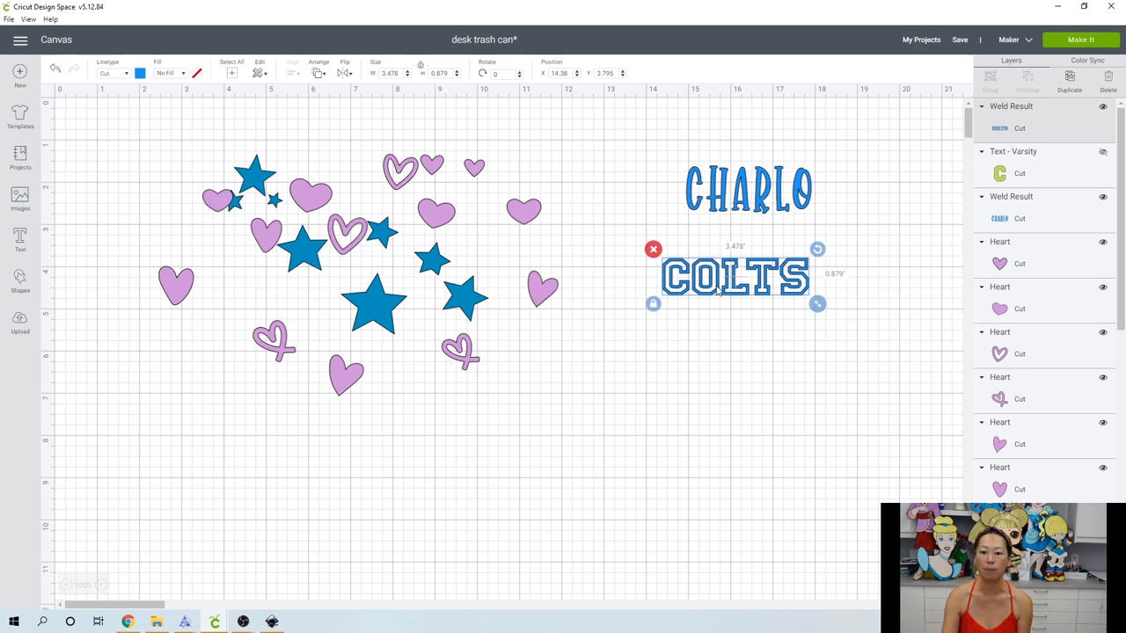
pyautogui.moveTo(761, 295)
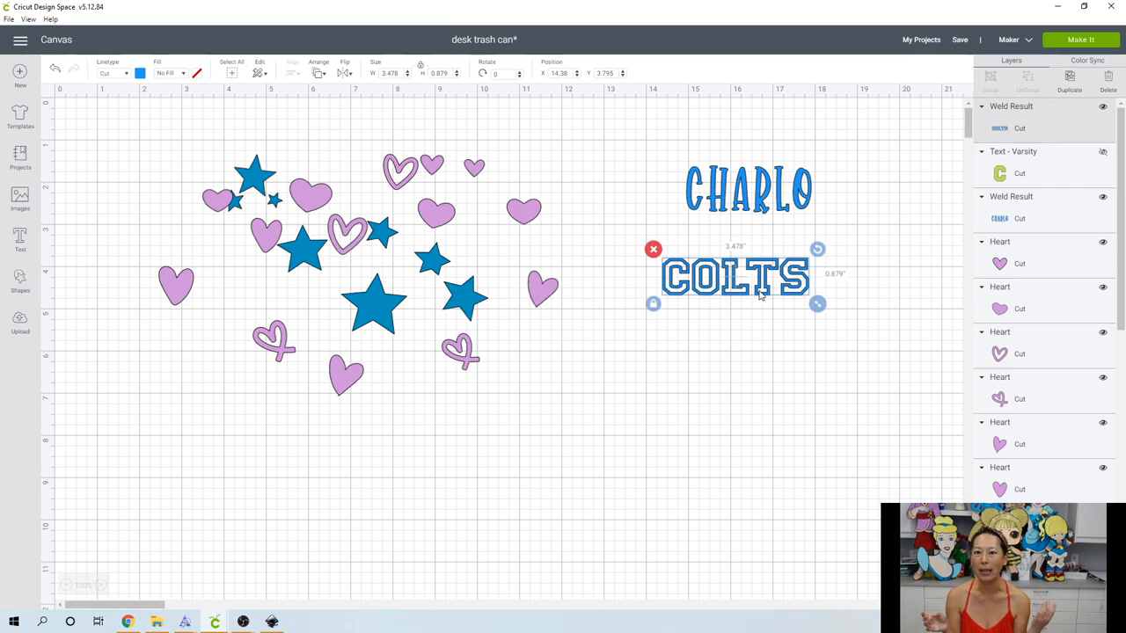
pyautogui.moveTo(749, 318)
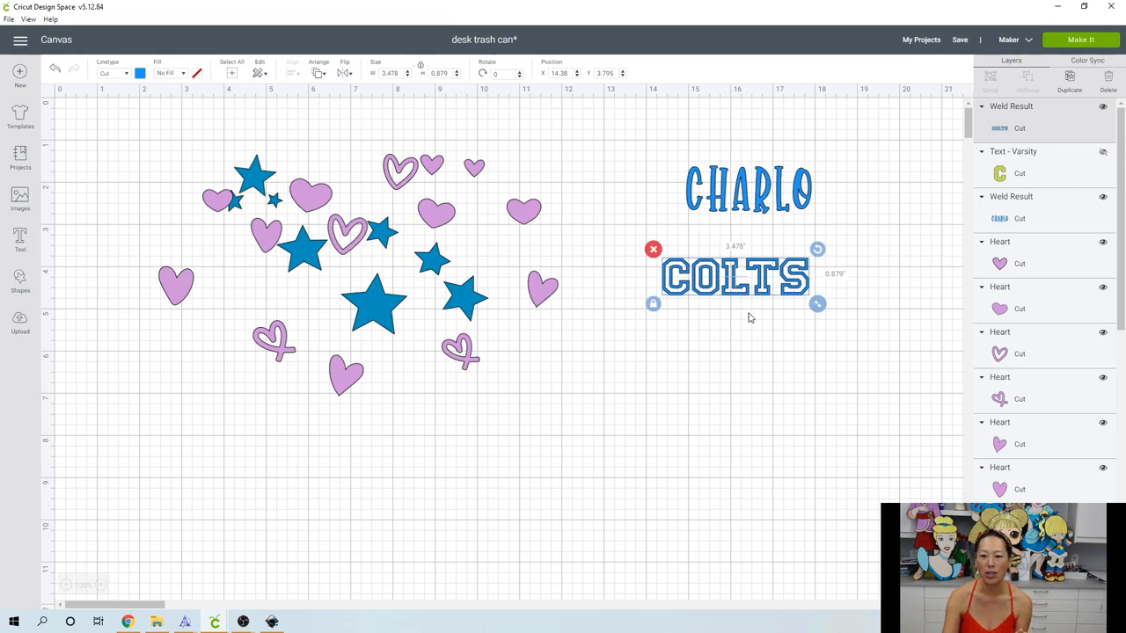
pyautogui.moveTo(804, 299)
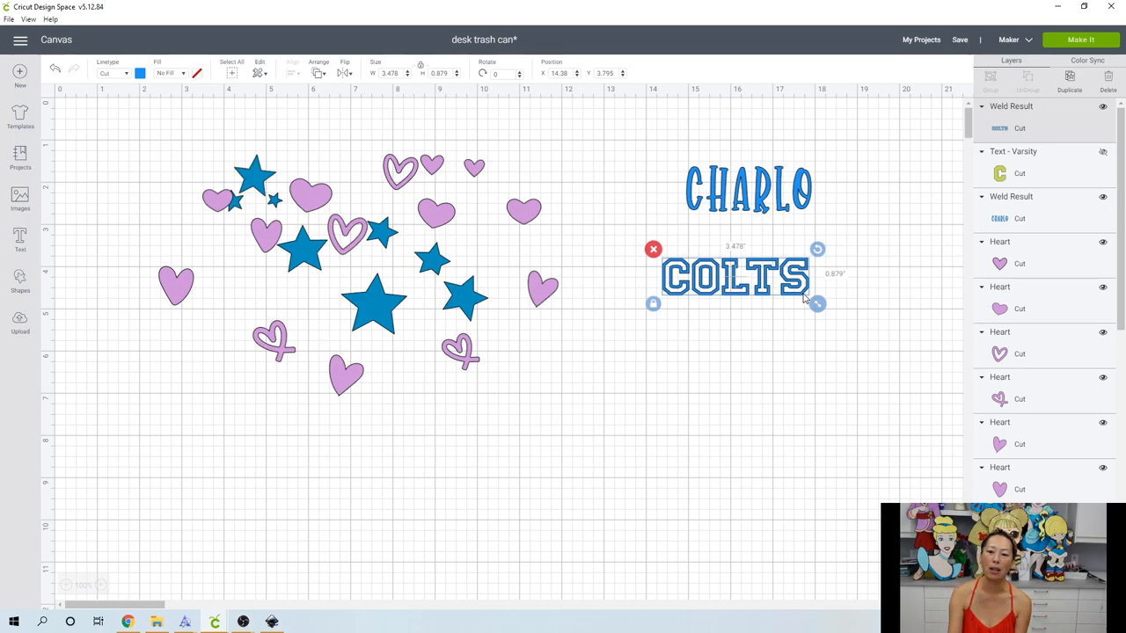
# - Nudge CHARLO left and resize it to about 3.622 by 1.375 inches
pyautogui.click(748, 190)
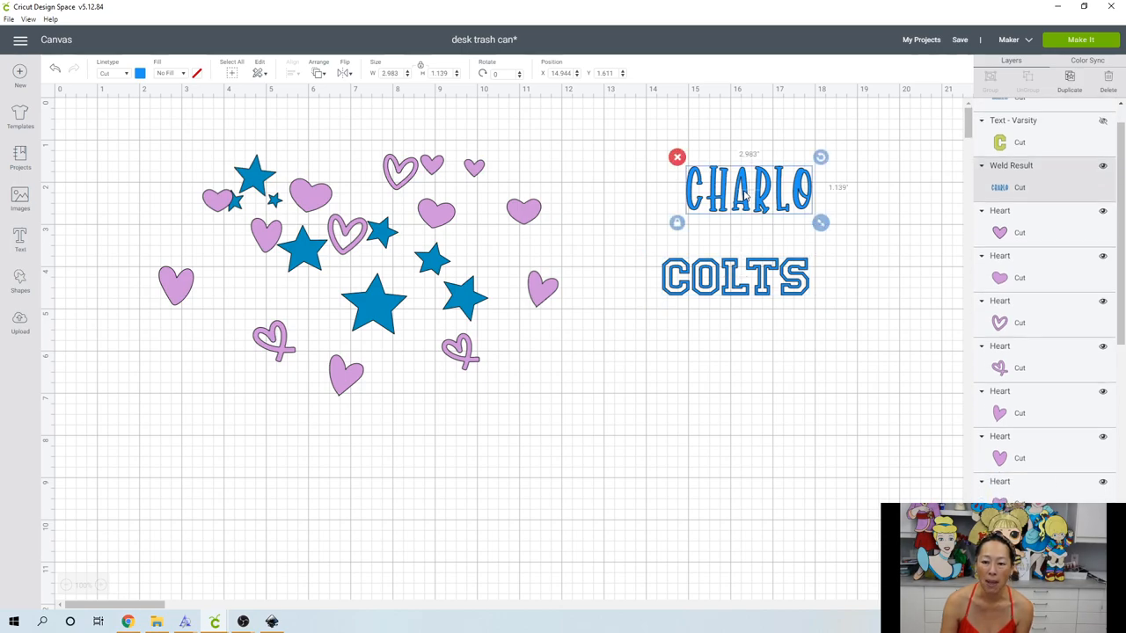
pyautogui.moveTo(748, 188); pyautogui.dragTo(731, 178)
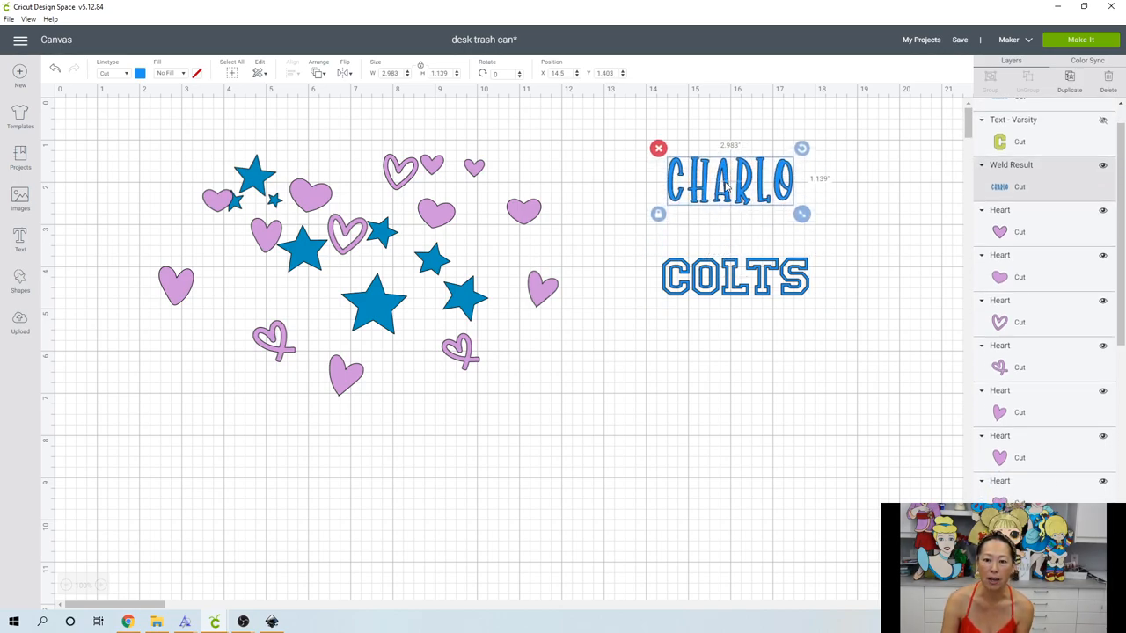
pyautogui.moveTo(661, 238)
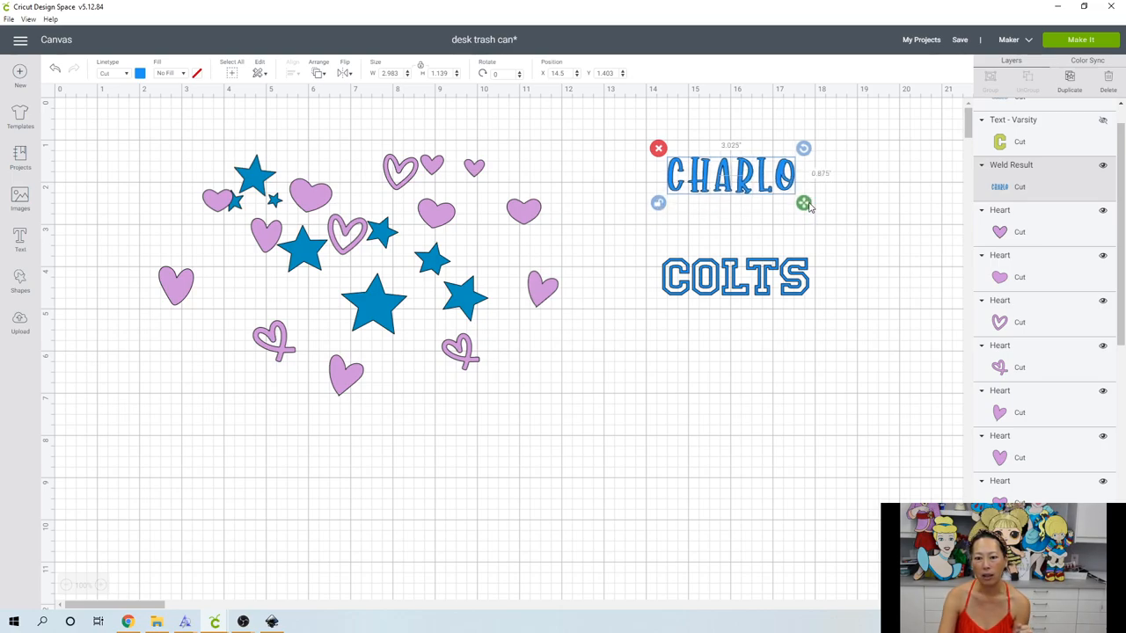
pyautogui.moveTo(803, 203); pyautogui.dragTo(876, 211)
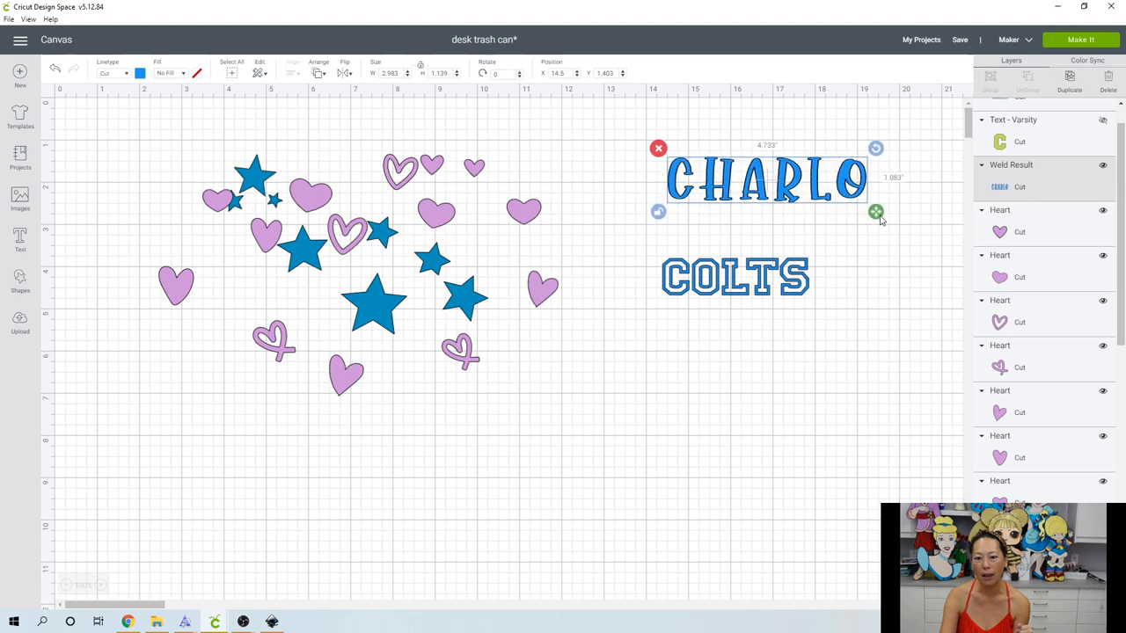
pyautogui.moveTo(876, 211); pyautogui.dragTo(833, 255)
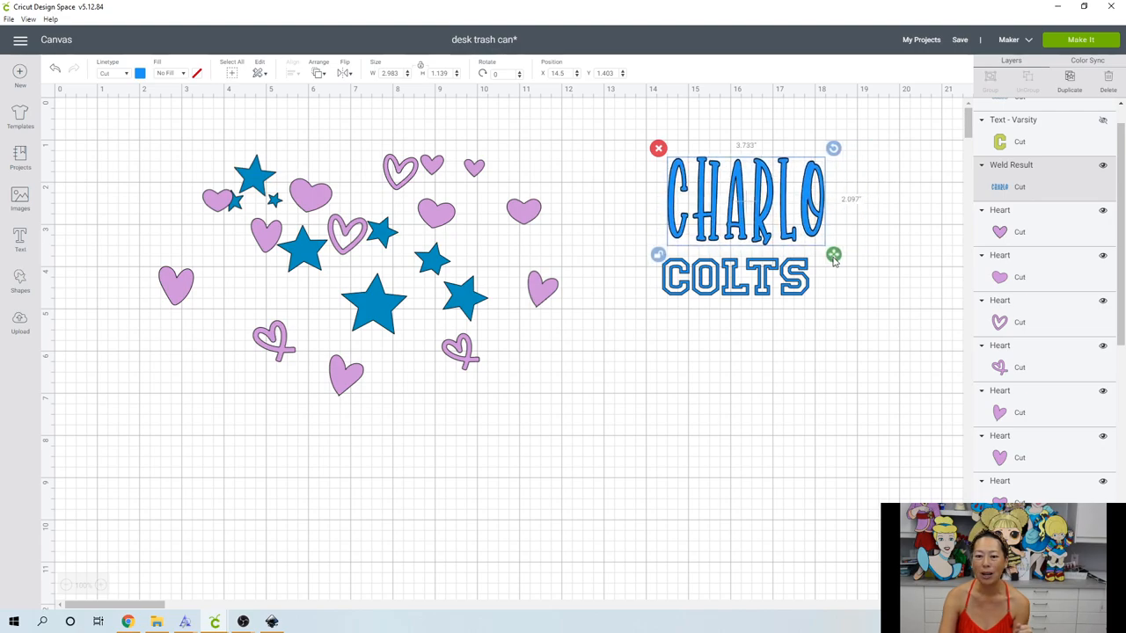
pyautogui.moveTo(834, 255); pyautogui.dragTo(830, 235)
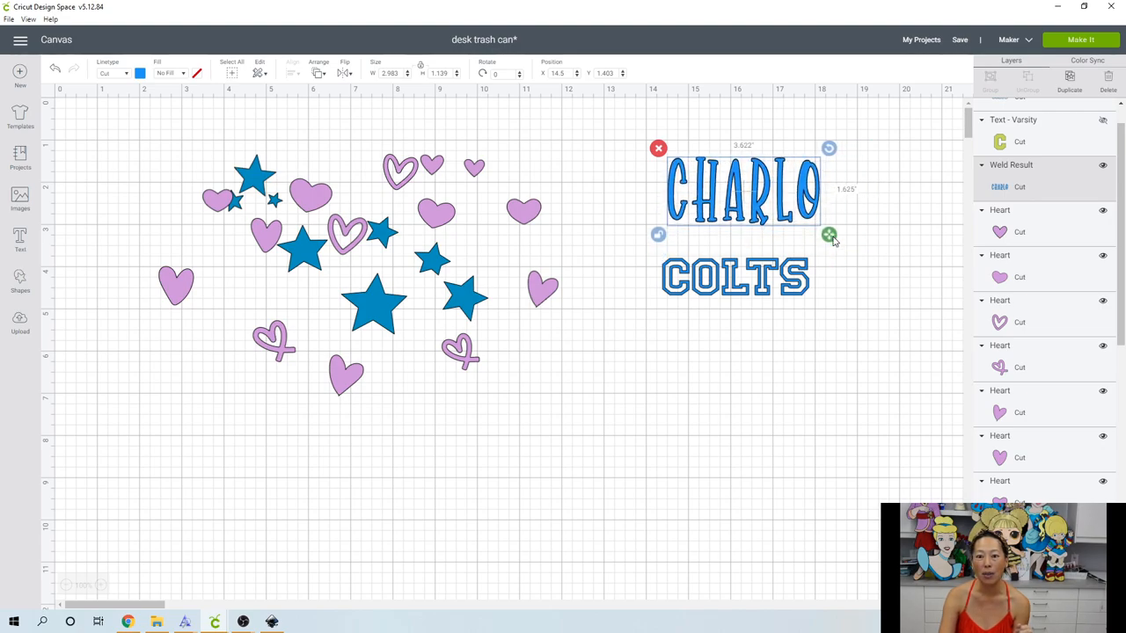
pyautogui.moveTo(829, 235); pyautogui.dragTo(829, 224)
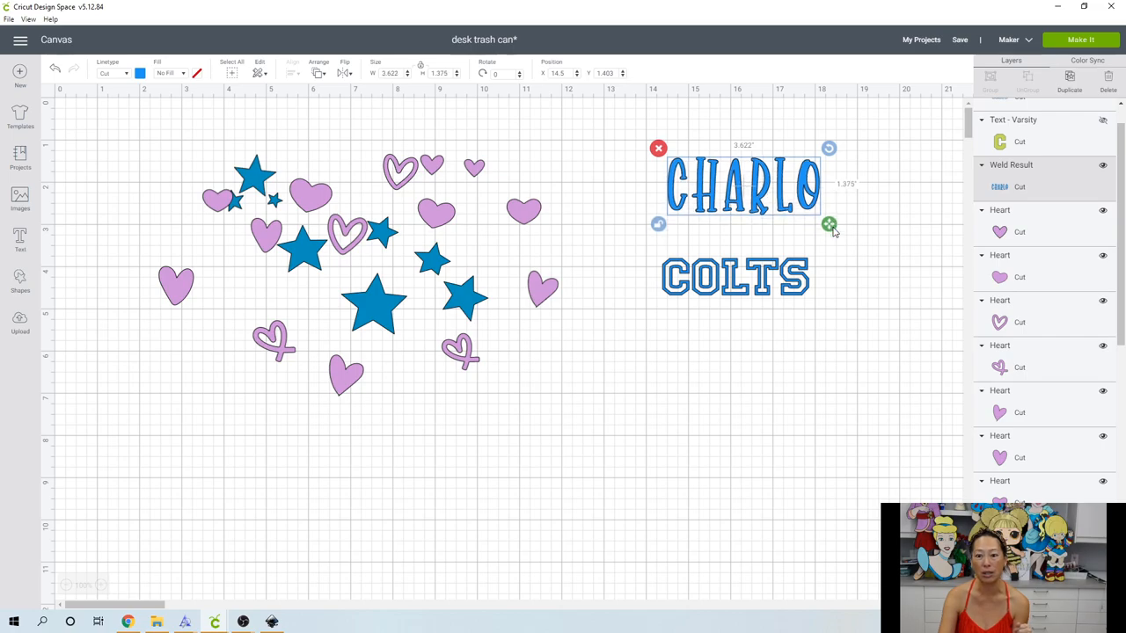
pyautogui.moveTo(752, 248)
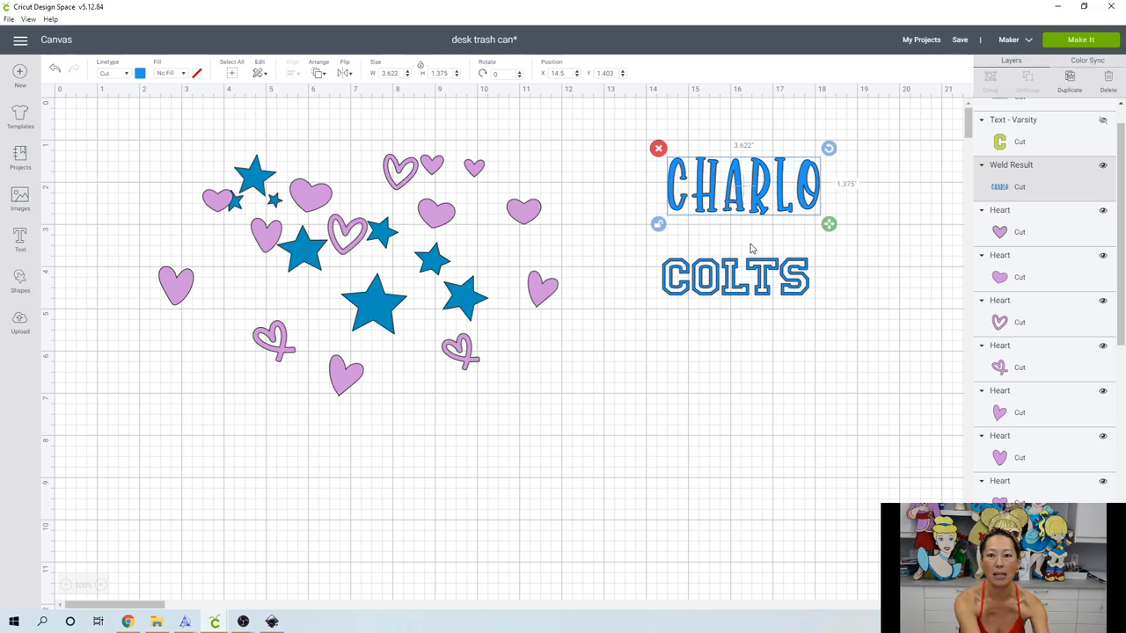
pyautogui.moveTo(710, 200)
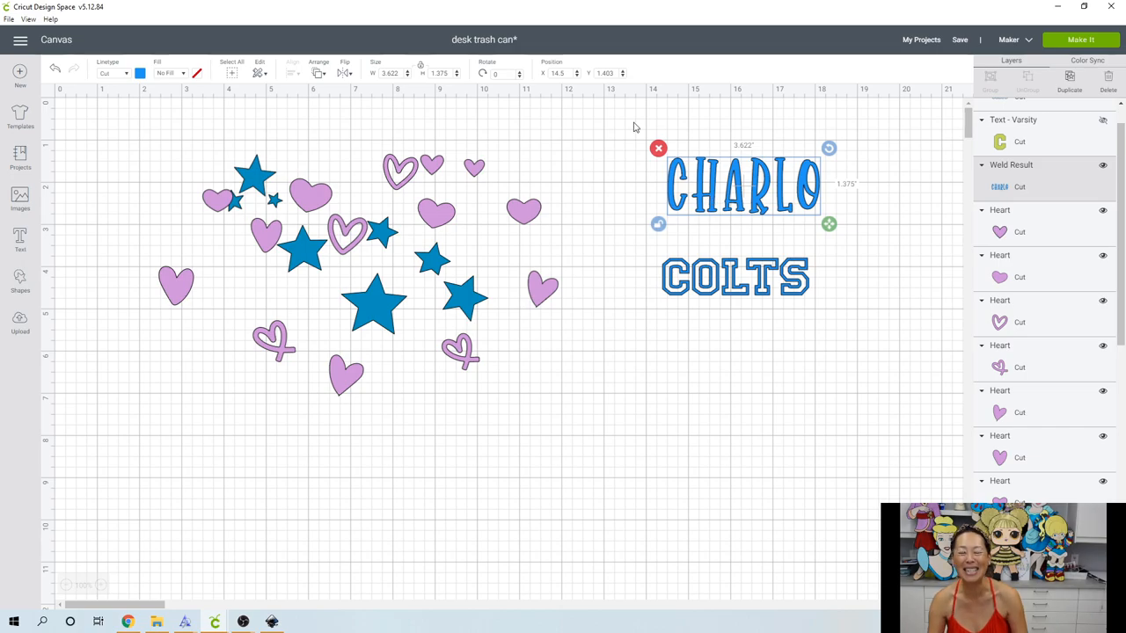
pyautogui.moveTo(480, 229)
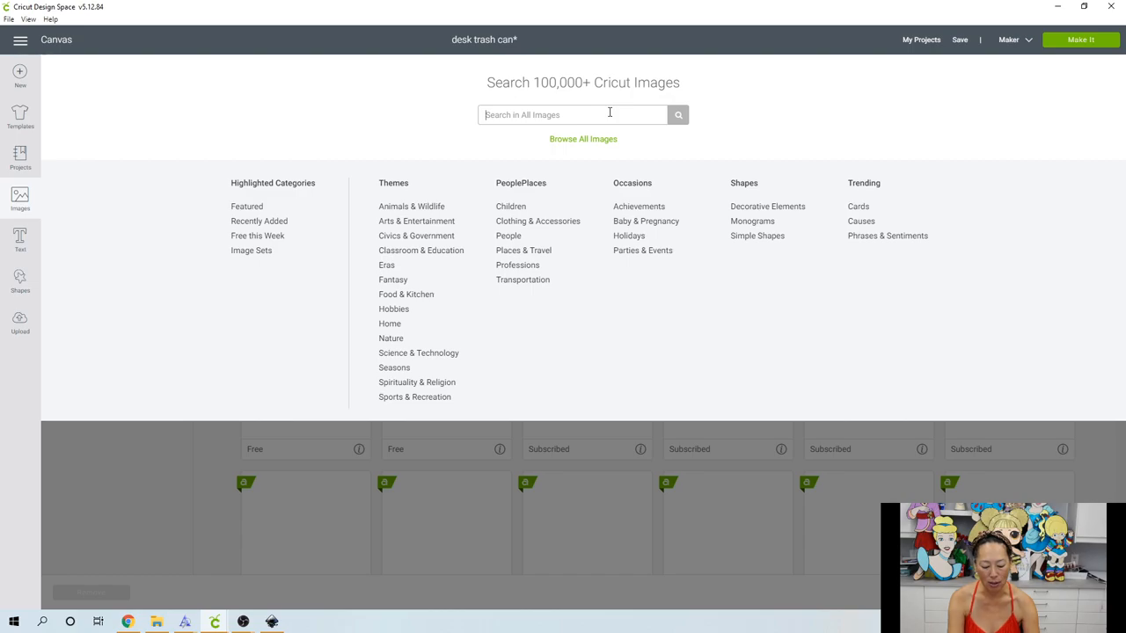
# - Search images for 'heart' and choose the layered orange and red heart
pyautogui.write('heart')
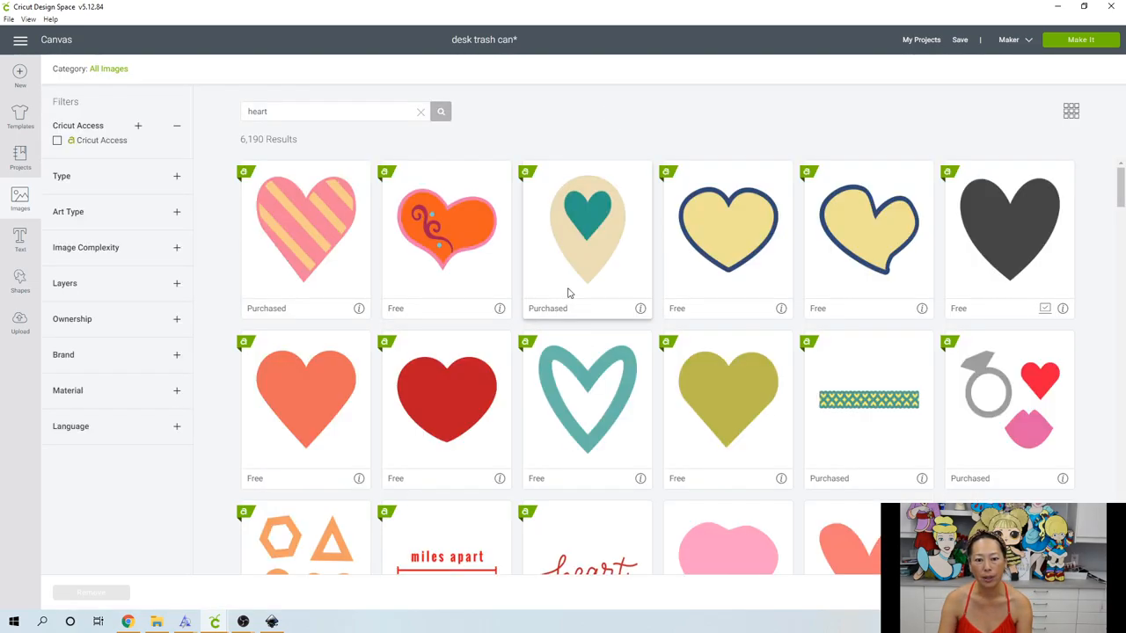
pyautogui.scroll(-3)
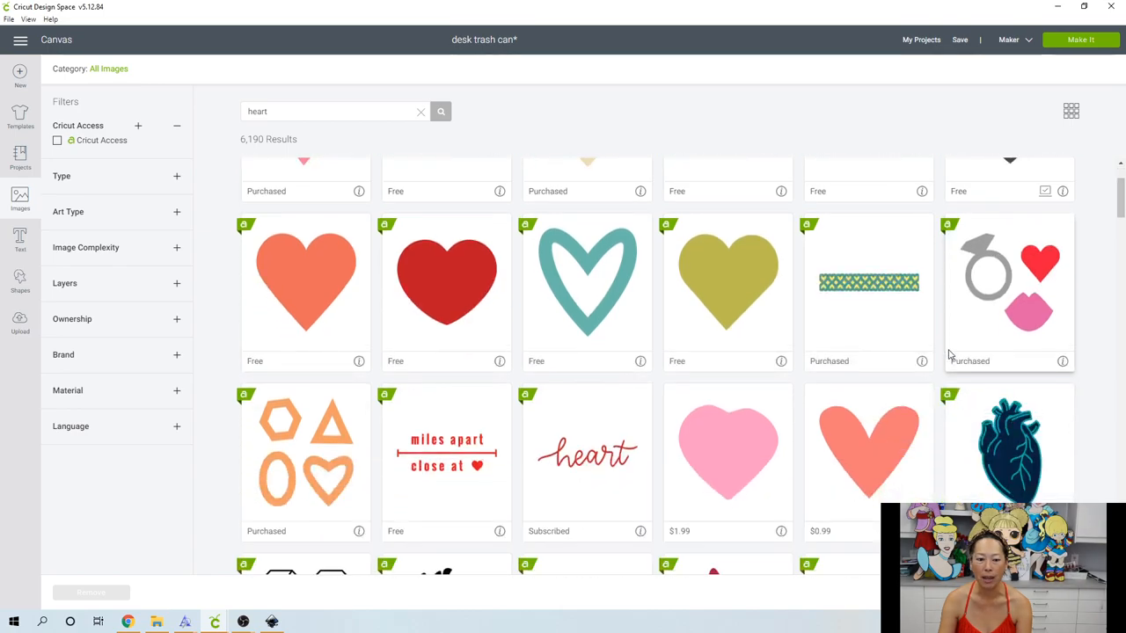
pyautogui.scroll(-3)
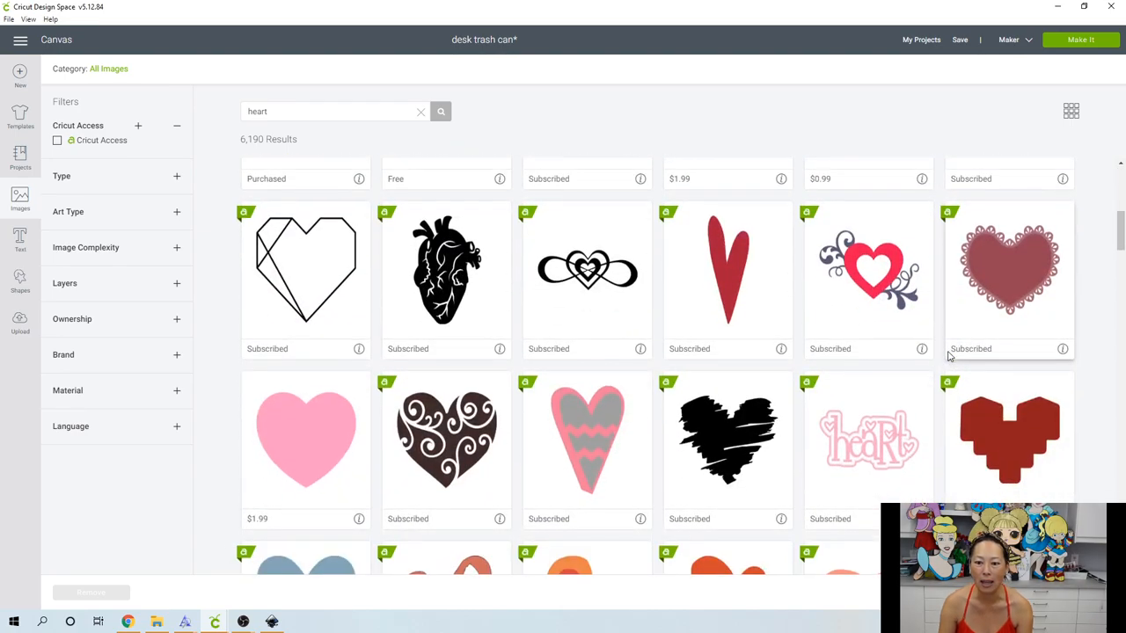
pyautogui.scroll(-3)
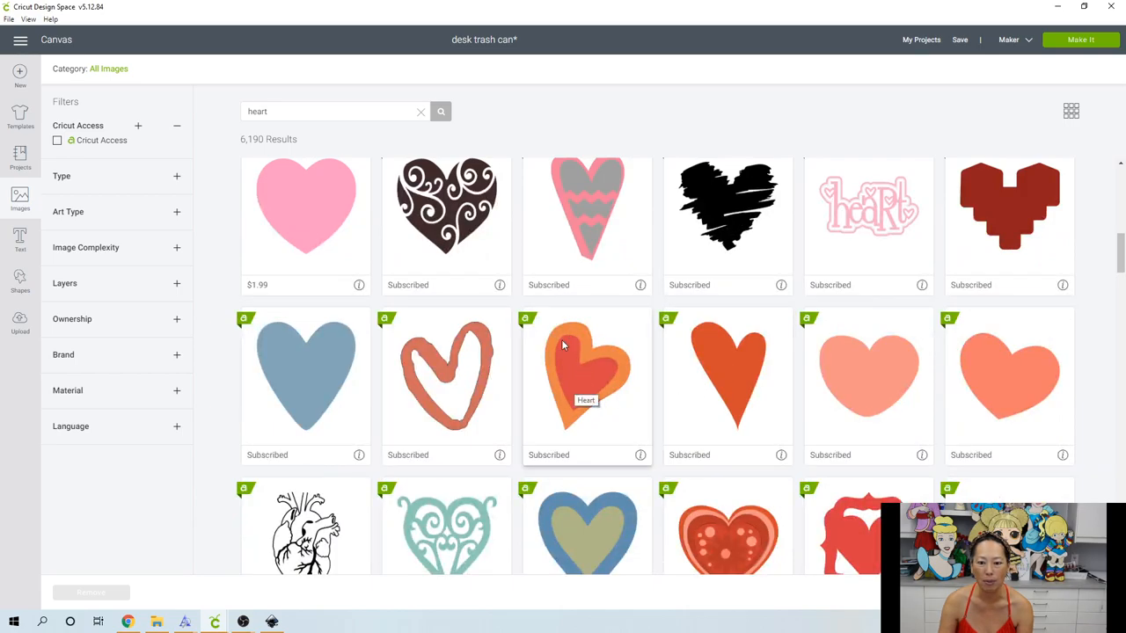
pyautogui.moveTo(570, 396)
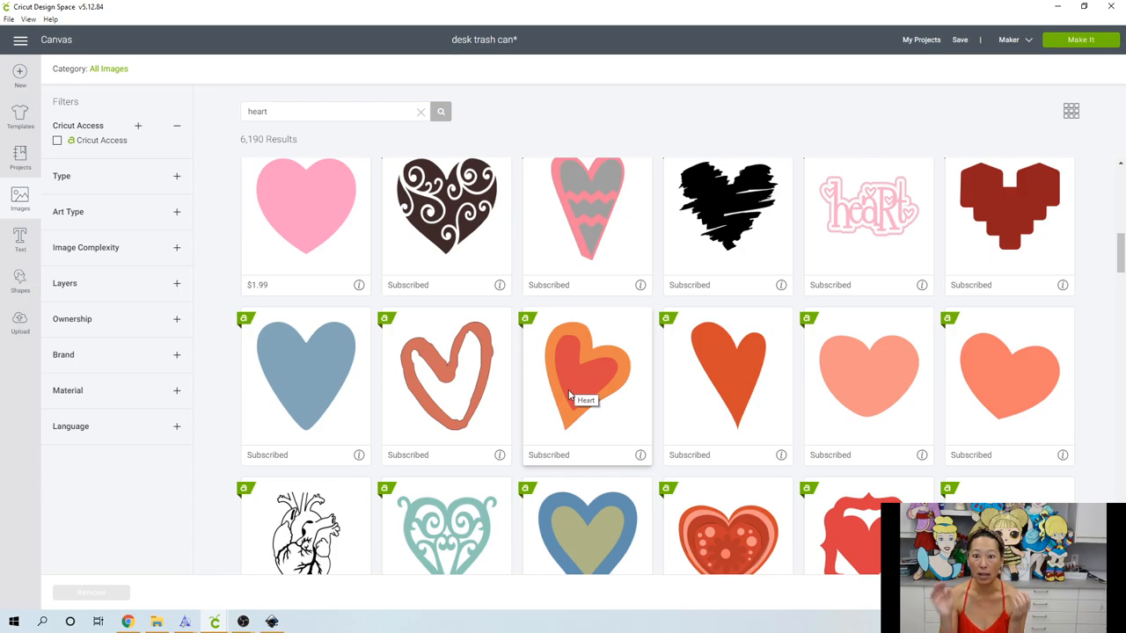
pyautogui.click(587, 374)
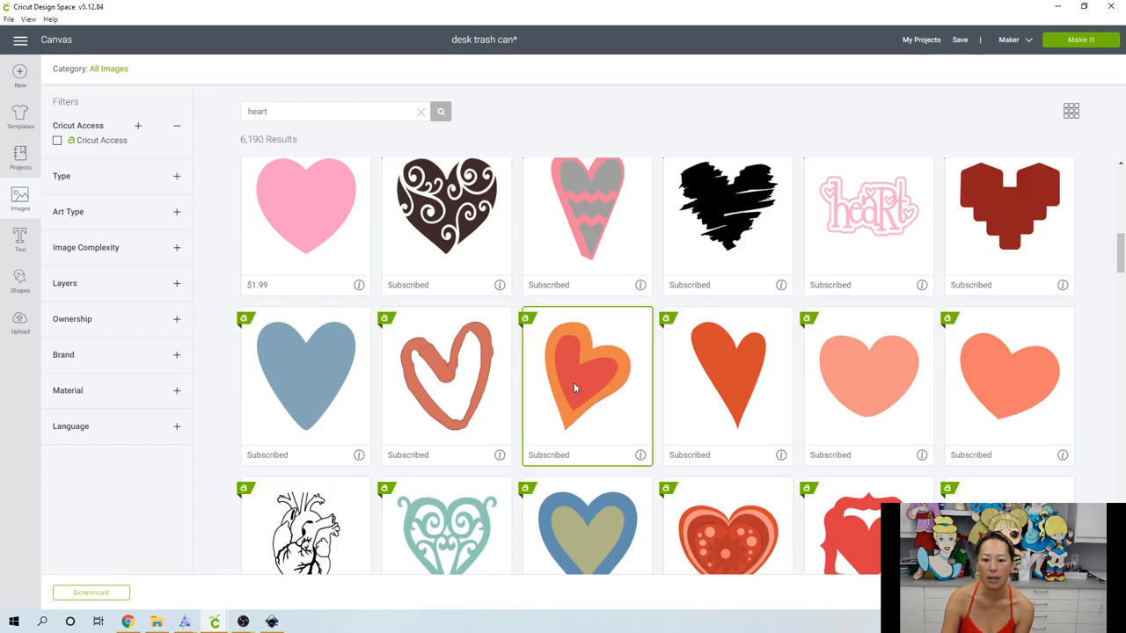
# - Choose the pink ribbon loop heart from further down the results
pyautogui.scroll(-3)
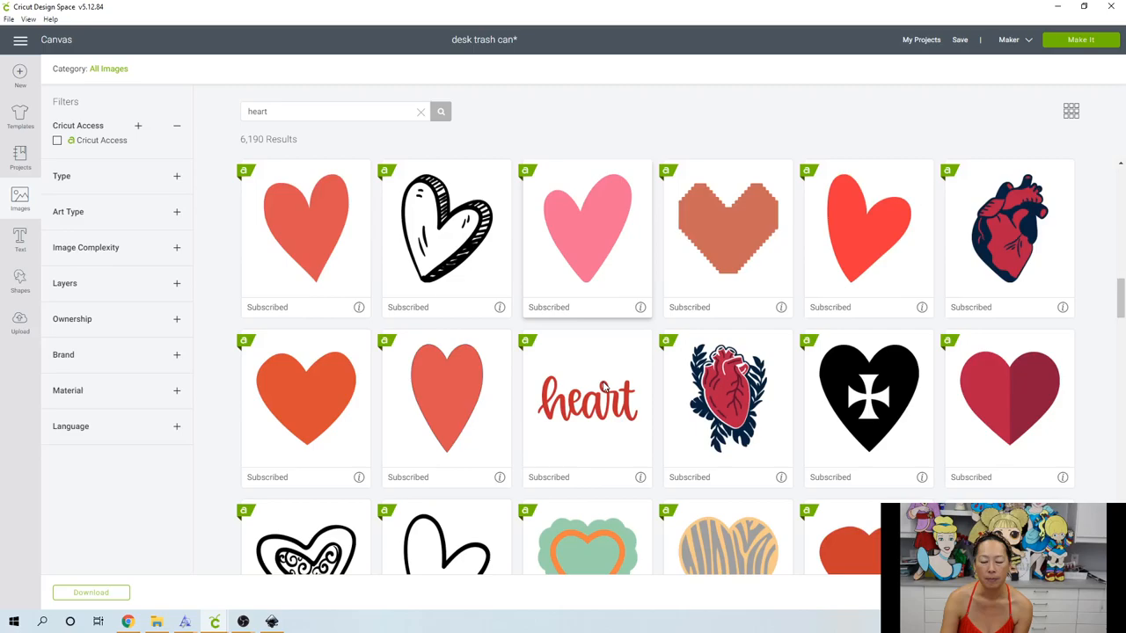
pyautogui.scroll(-3)
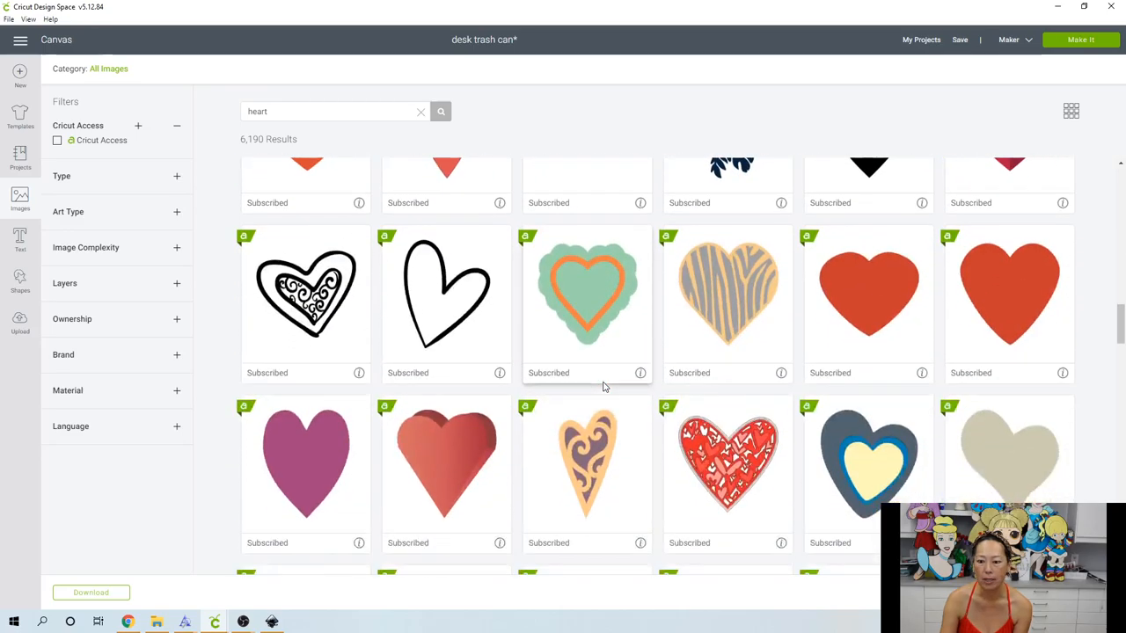
pyautogui.scroll(3)
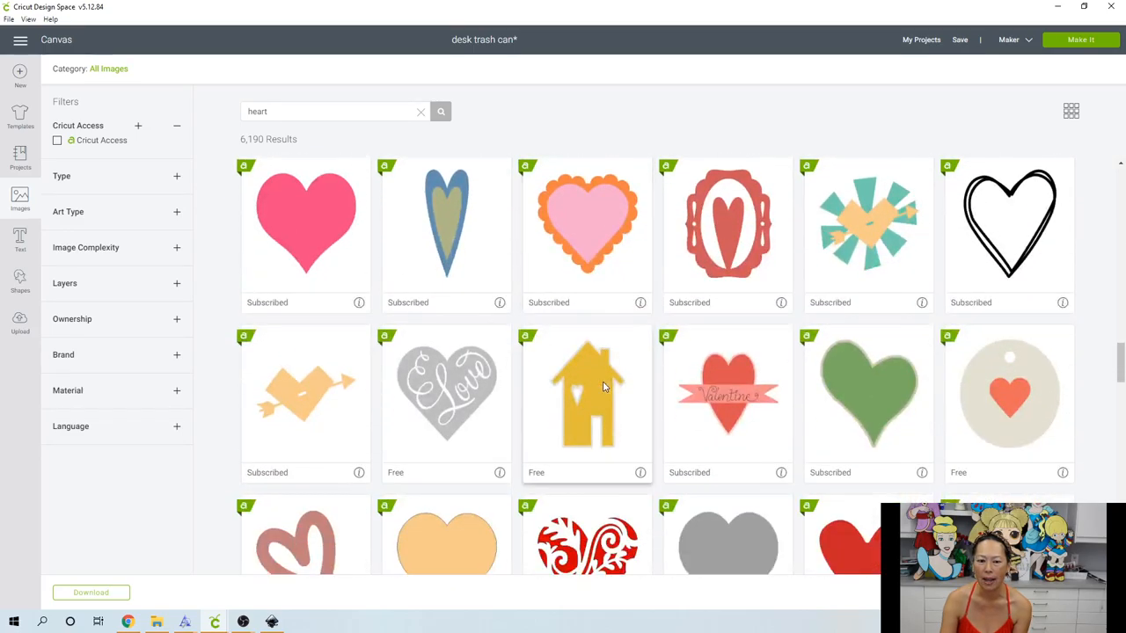
pyautogui.scroll(-3)
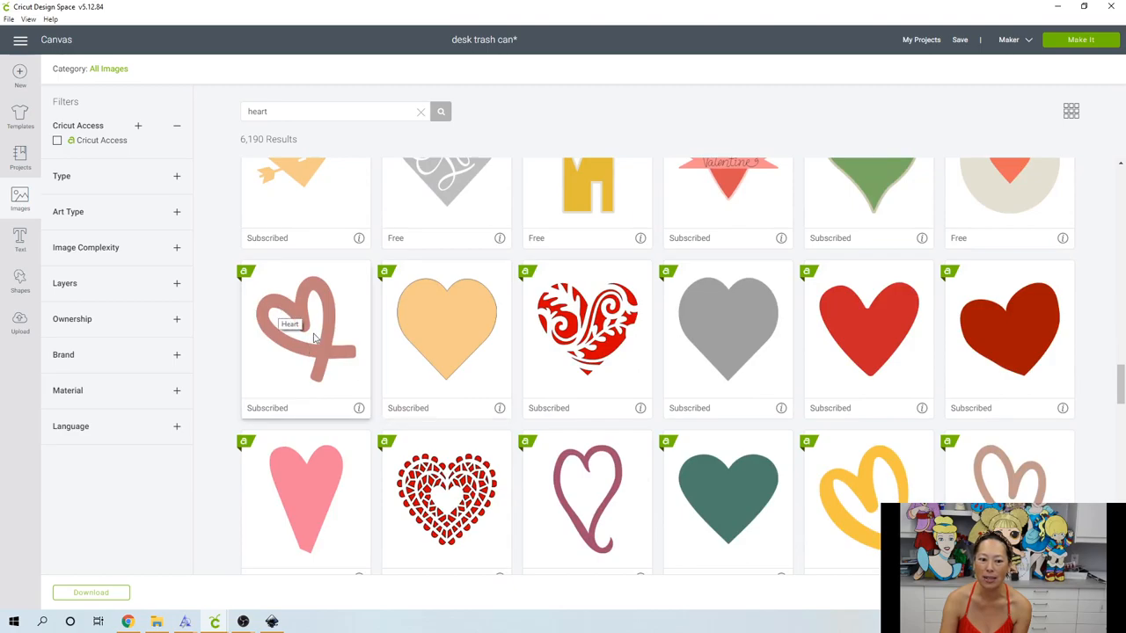
pyautogui.click(305, 339)
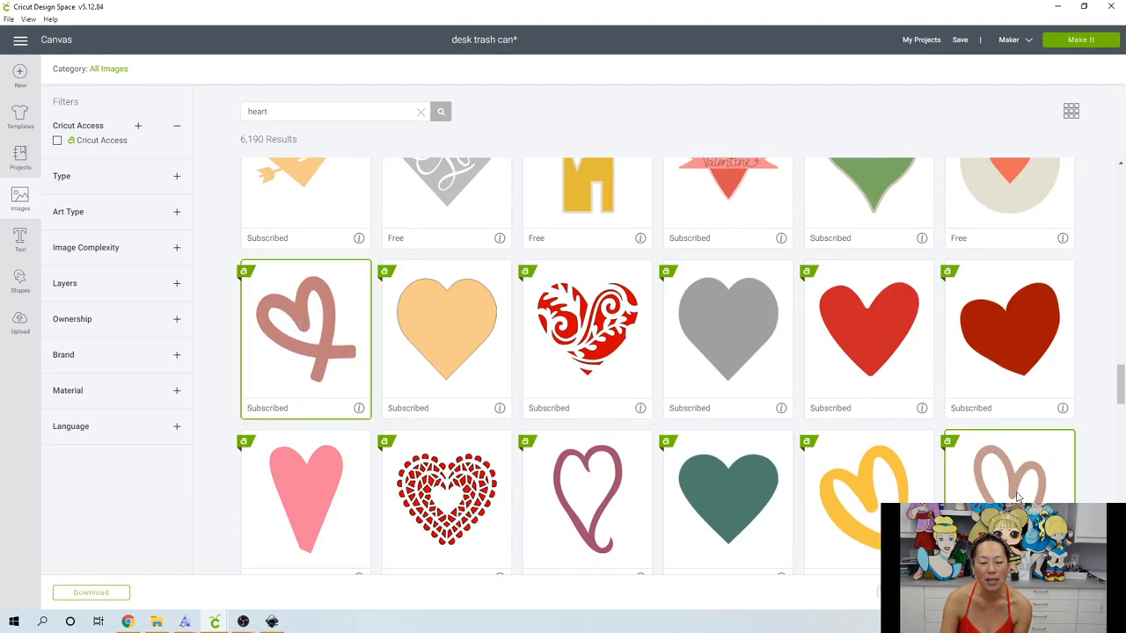
pyautogui.scroll(-3)
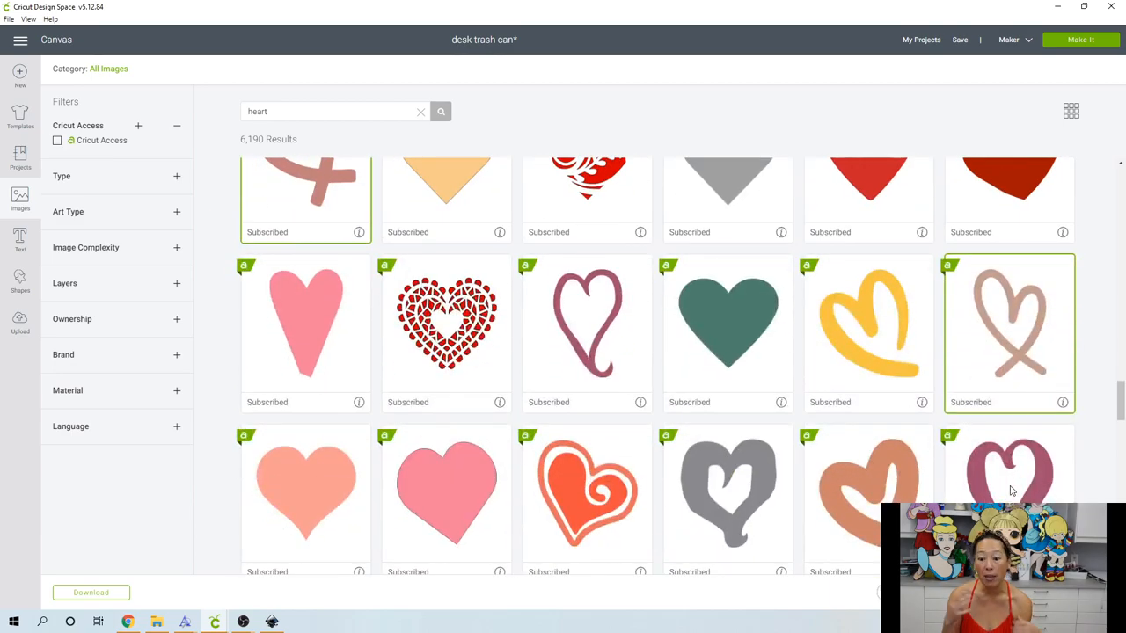
pyautogui.moveTo(868, 493)
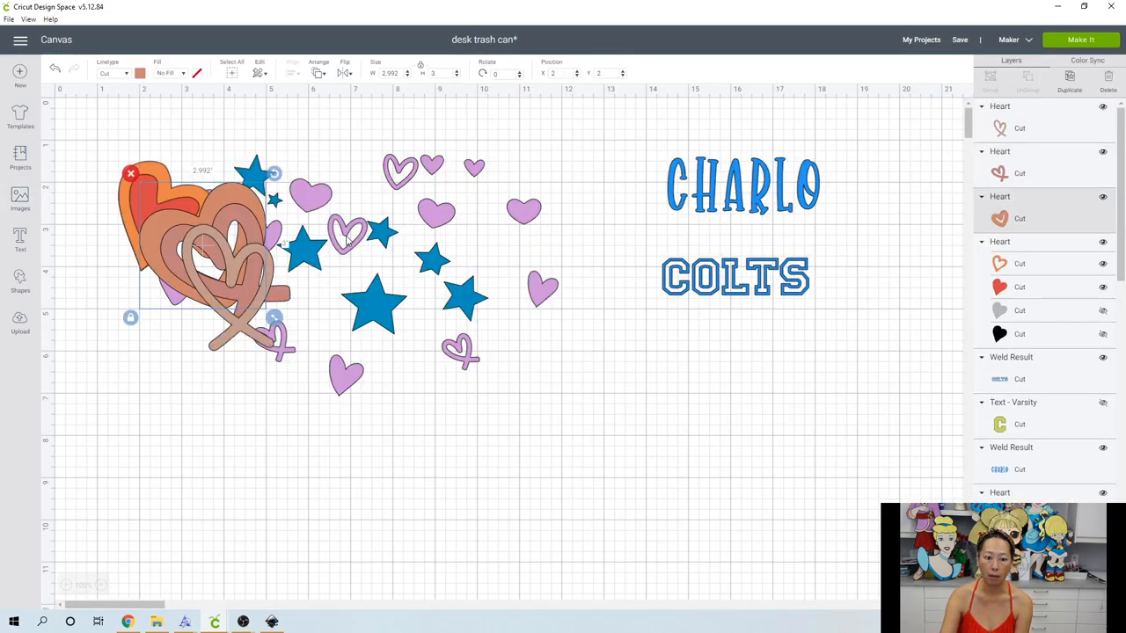
# - Spread the hearts apart and keep only the inner loop of the copied ribbon heart
pyautogui.moveTo(228, 264); pyautogui.dragTo(695, 444)
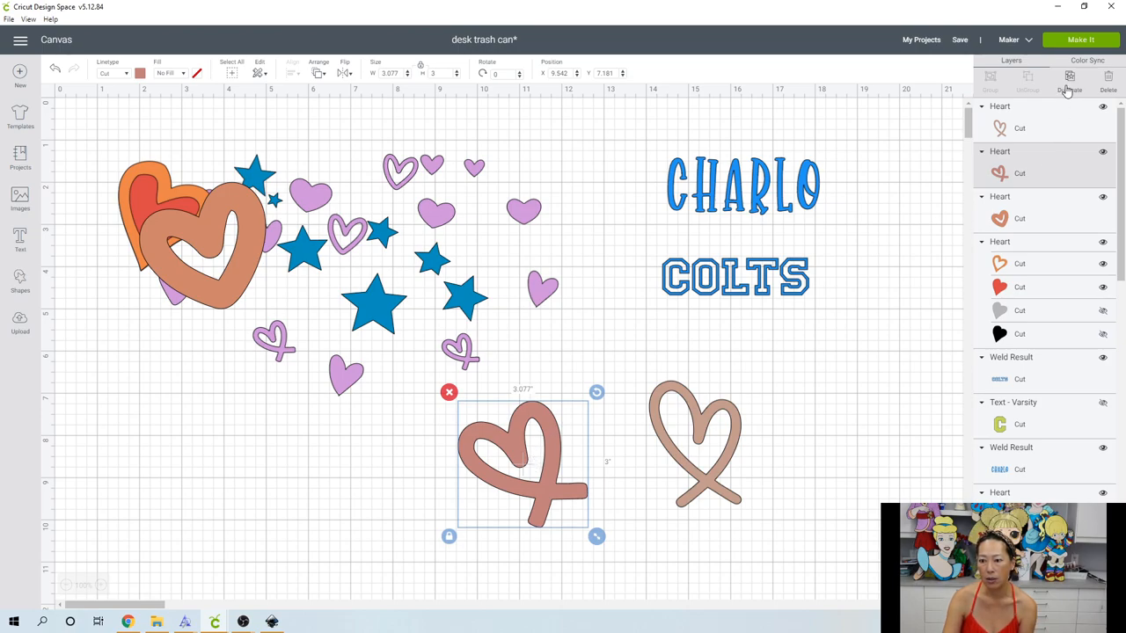
pyautogui.moveTo(524, 462); pyautogui.dragTo(440, 514)
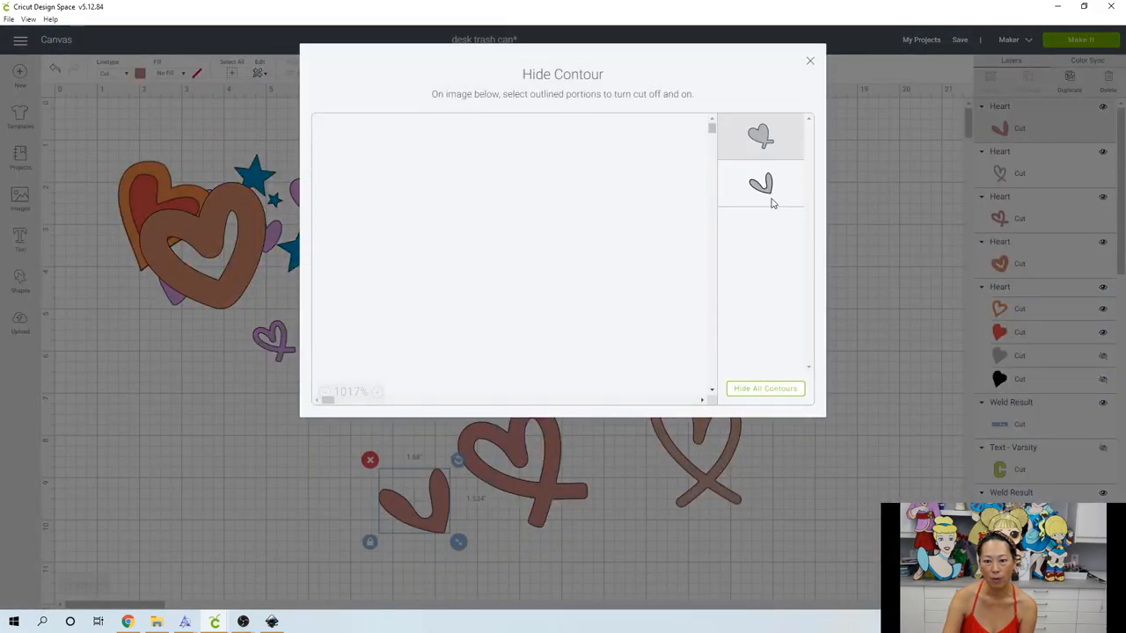
pyautogui.click(810, 61)
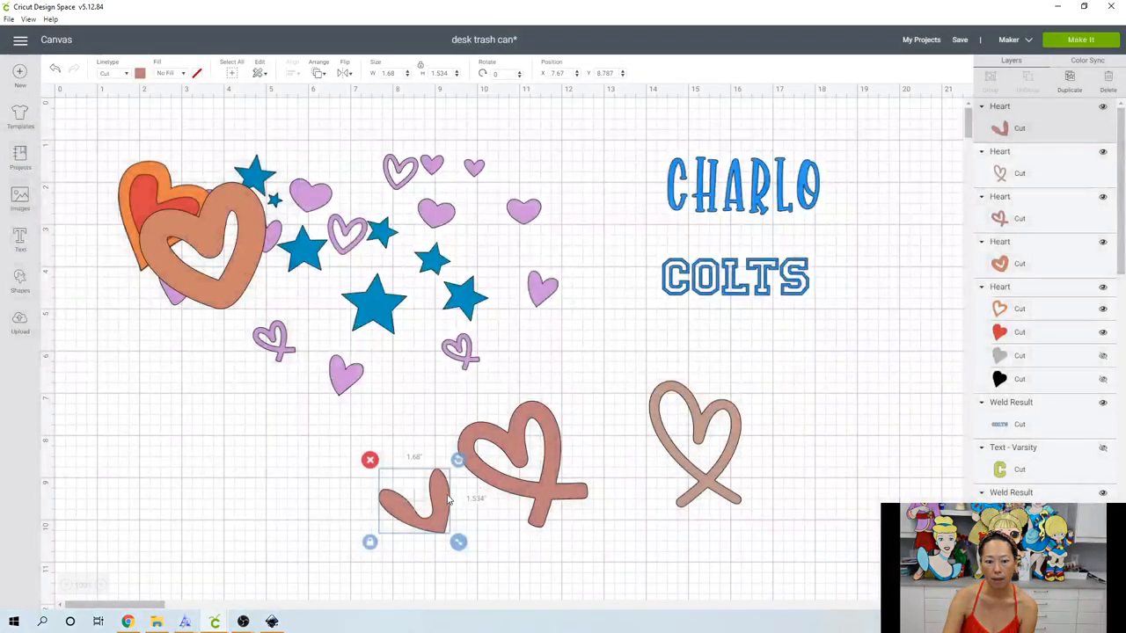
# - Fit the inner loop piece inside the ribbon heart and color it purple
pyautogui.moveTo(413, 502); pyautogui.dragTo(511, 462)
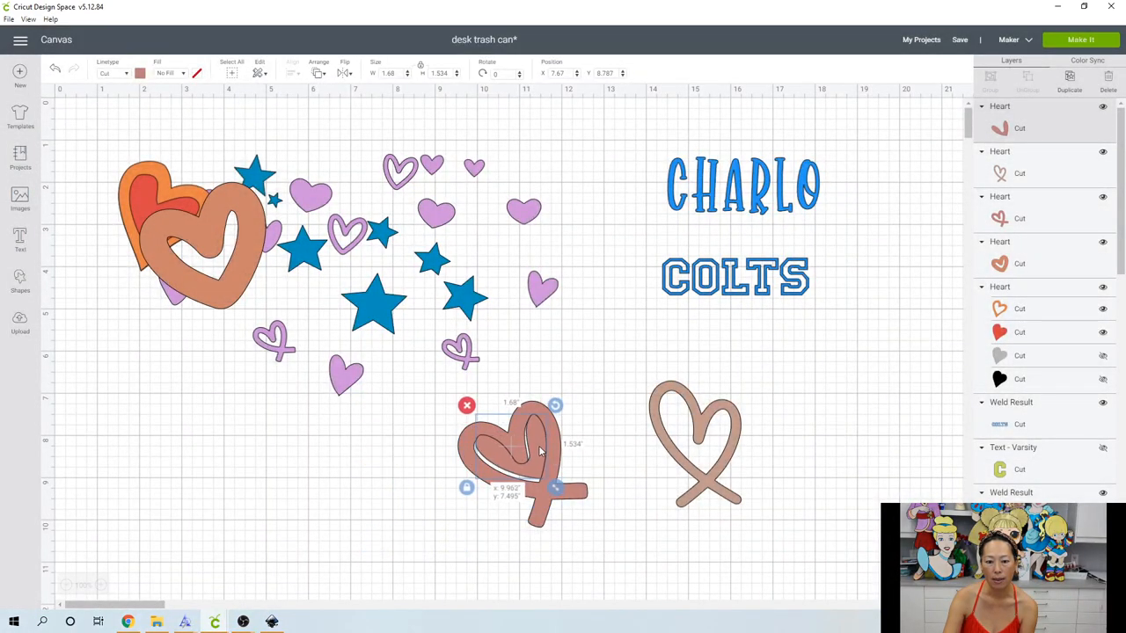
pyautogui.moveTo(511, 448); pyautogui.dragTo(510, 440)
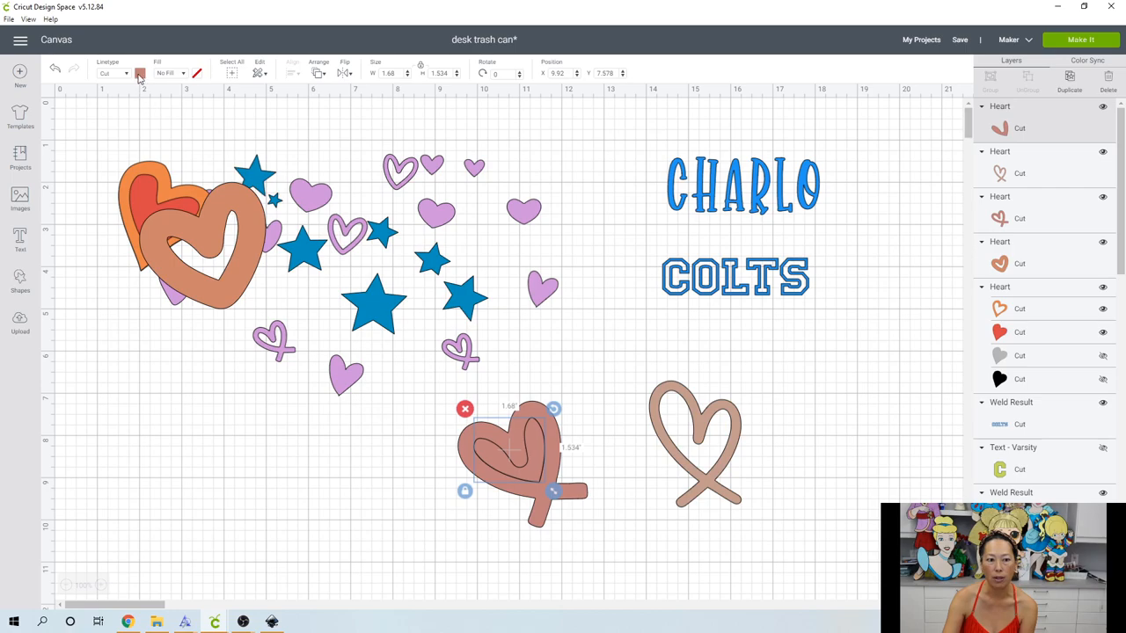
pyautogui.click(140, 73)
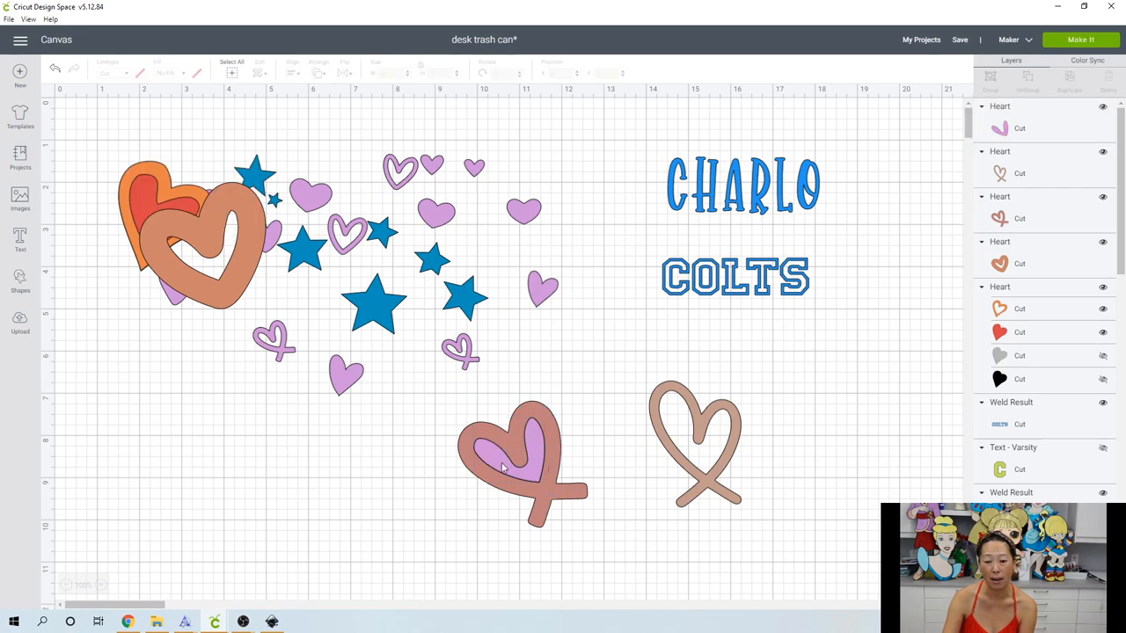
pyautogui.click(510, 457)
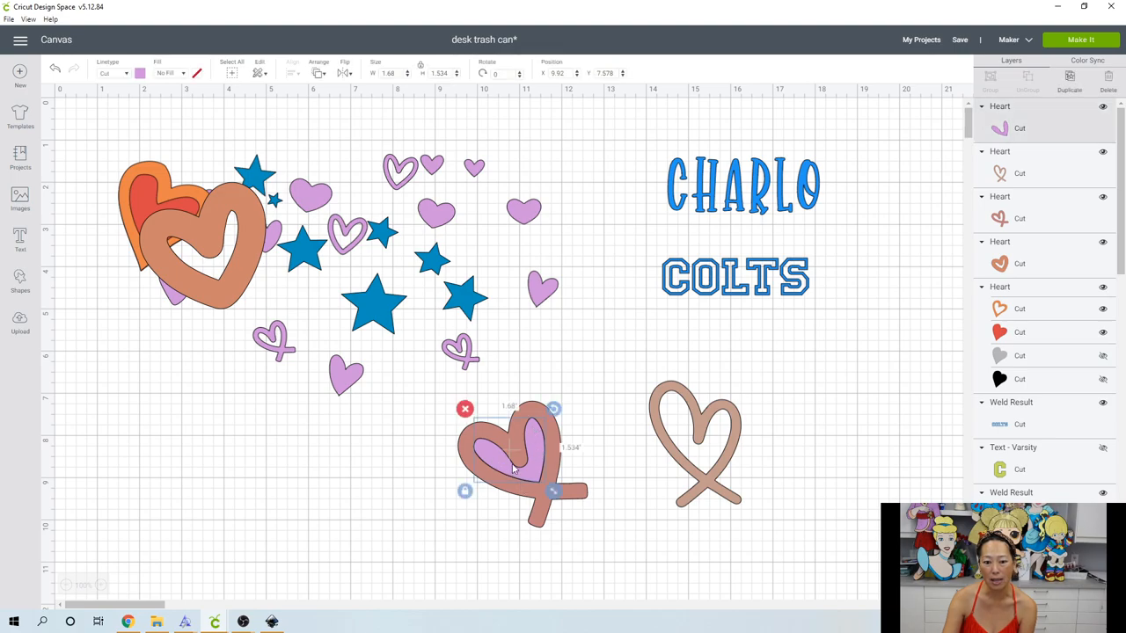
pyautogui.moveTo(515, 462); pyautogui.dragTo(409, 492)
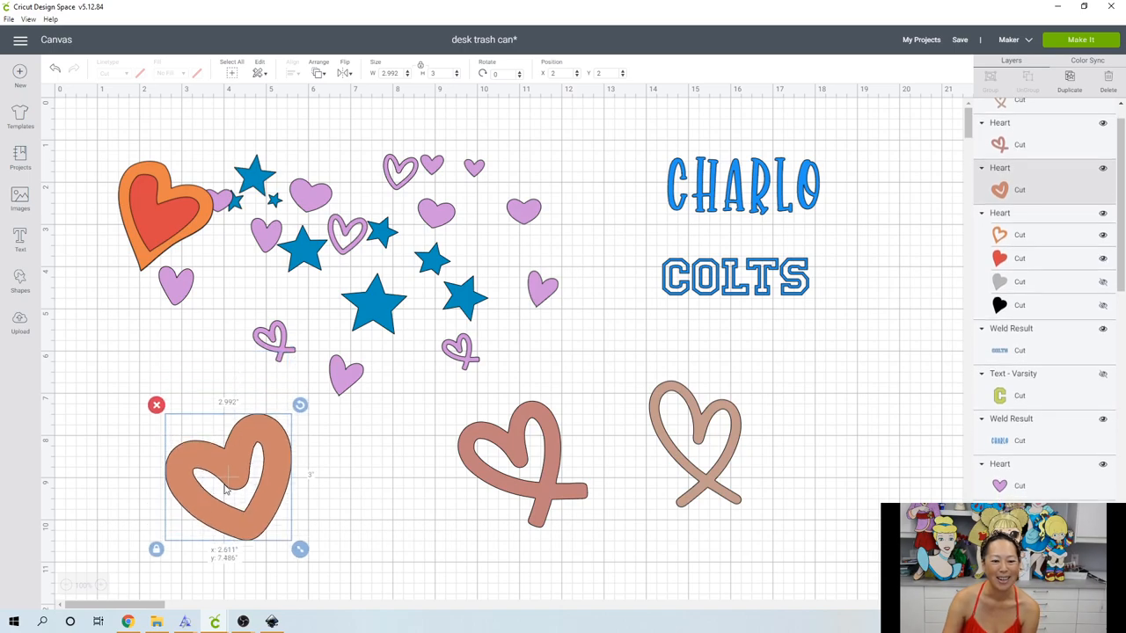
# - Shrink the orange loop heart to about 1.7 inches and cluster a one-inch copy beside it
pyautogui.moveTo(300, 548); pyautogui.dragTo(247, 505)
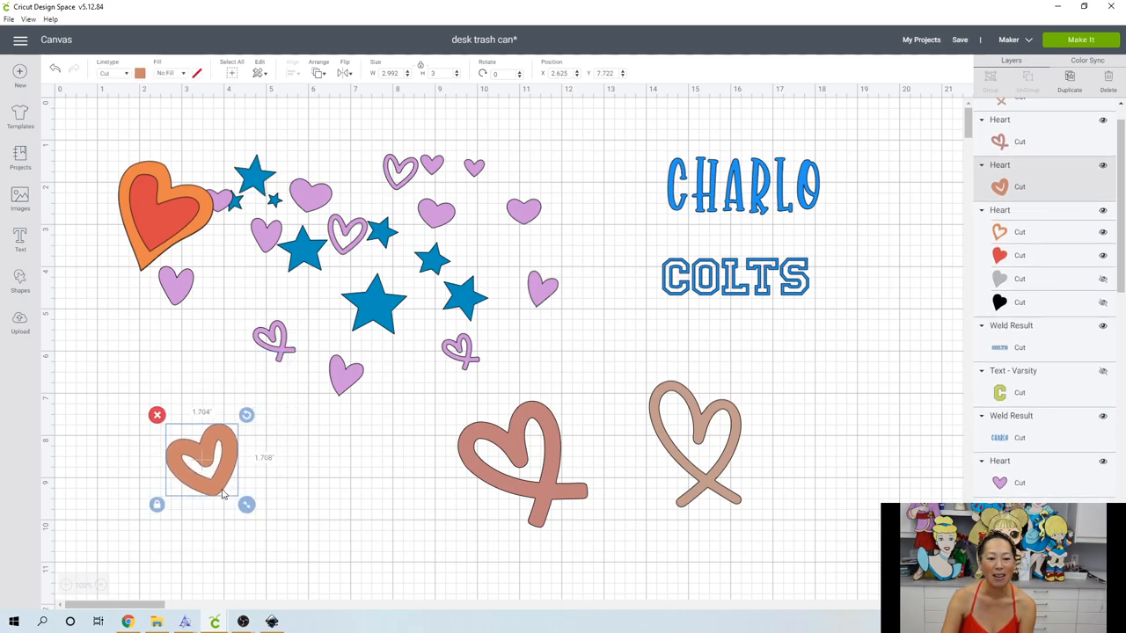
pyautogui.moveTo(203, 457); pyautogui.dragTo(369, 511)
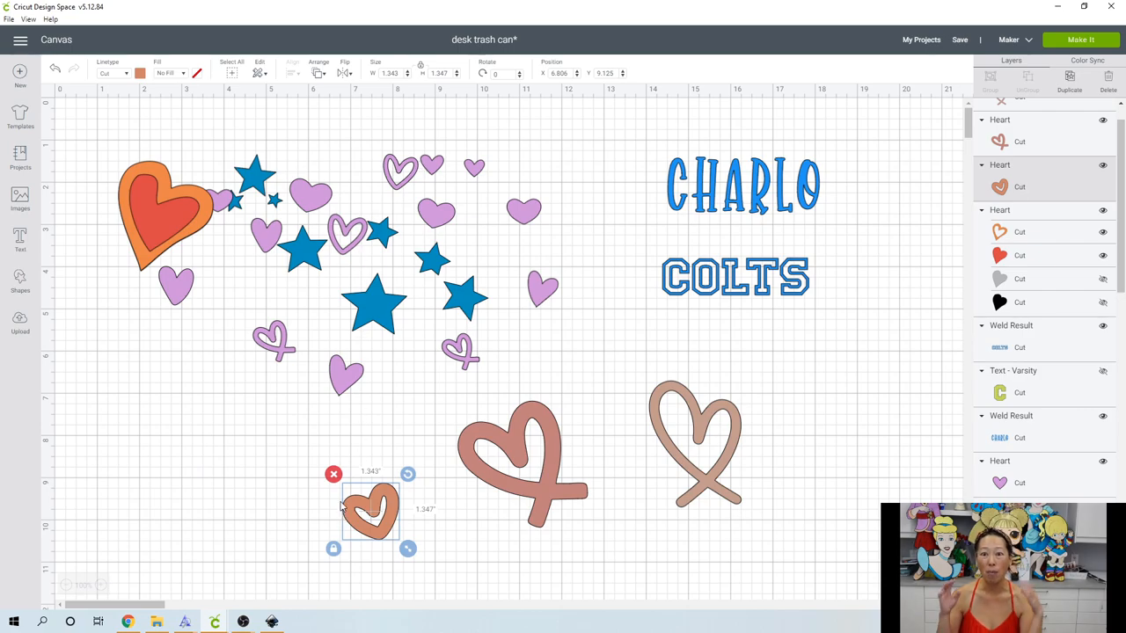
pyautogui.moveTo(373, 521)
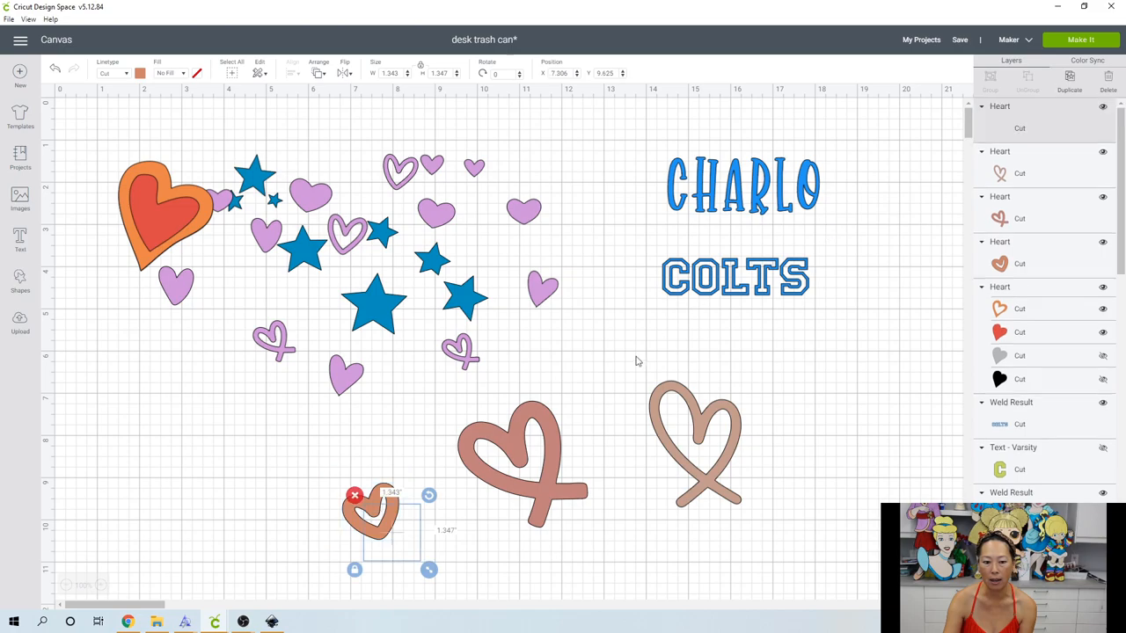
pyautogui.moveTo(428, 569); pyautogui.dragTo(433, 574)
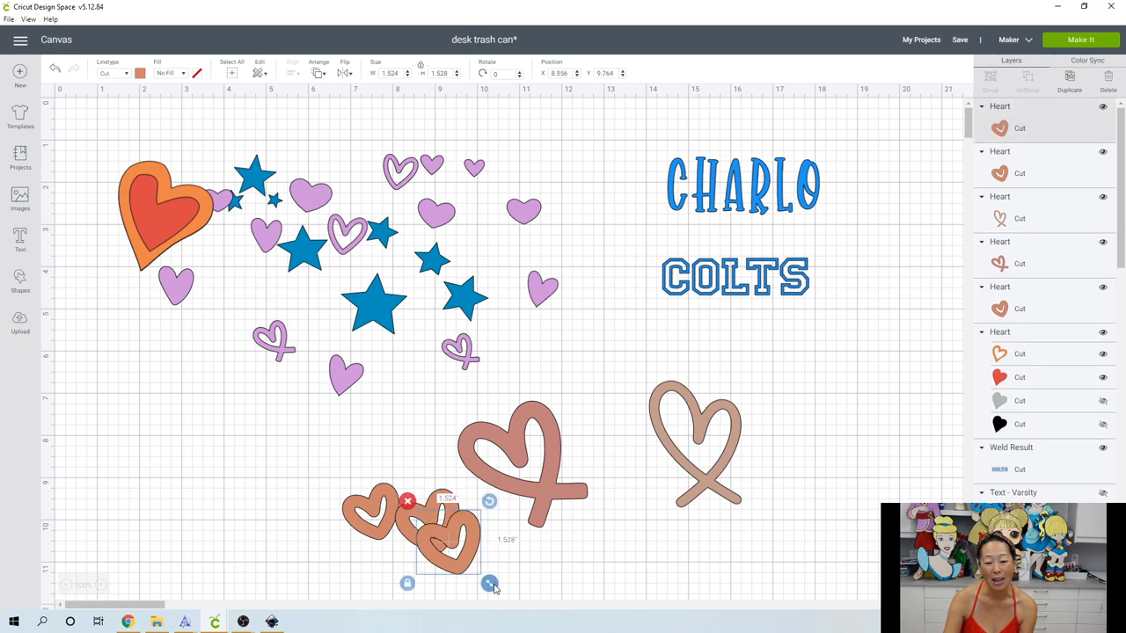
pyautogui.moveTo(490, 585); pyautogui.dragTo(471, 565)
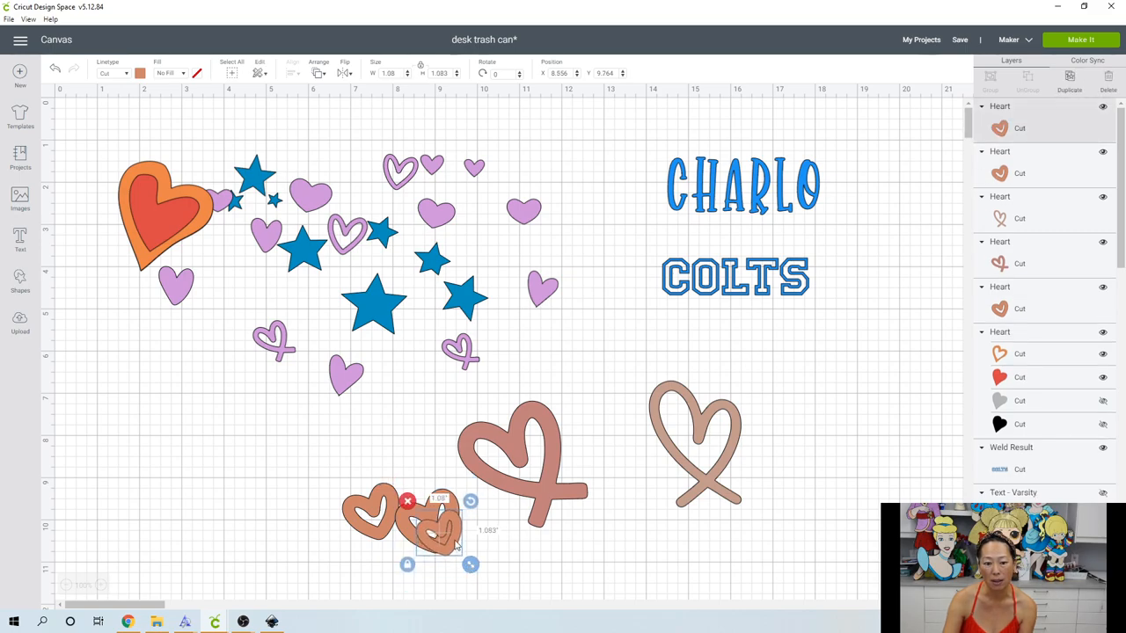
pyautogui.moveTo(440, 519); pyautogui.dragTo(396, 524)
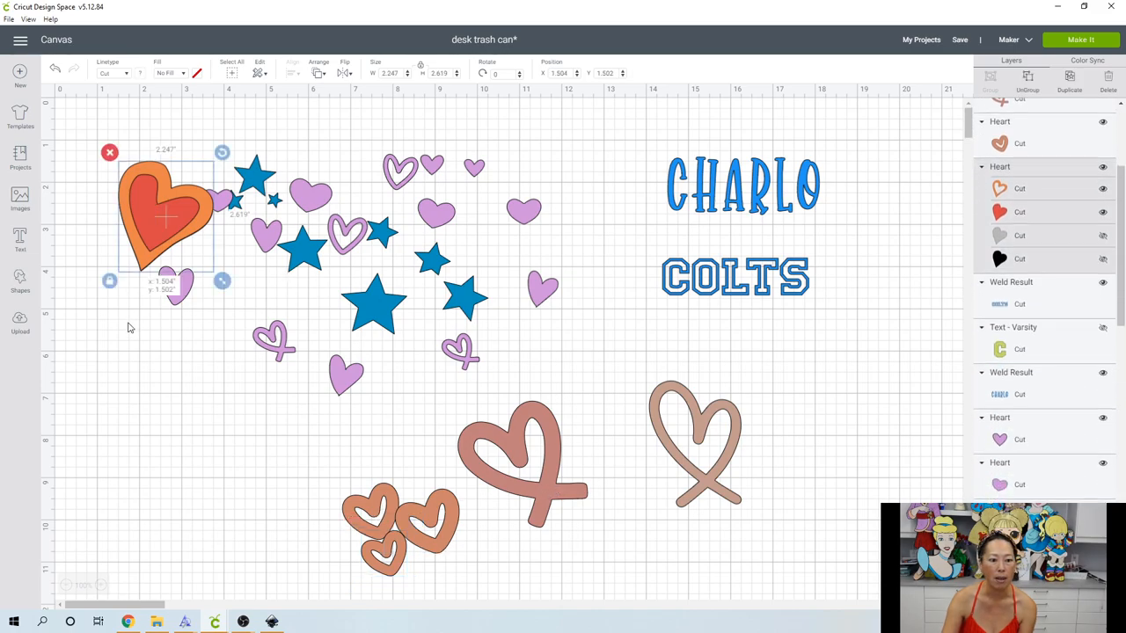
# - Move the two-tone heart to the lower left and color its red inner layer light blue
pyautogui.moveTo(165, 216); pyautogui.dragTo(184, 432)
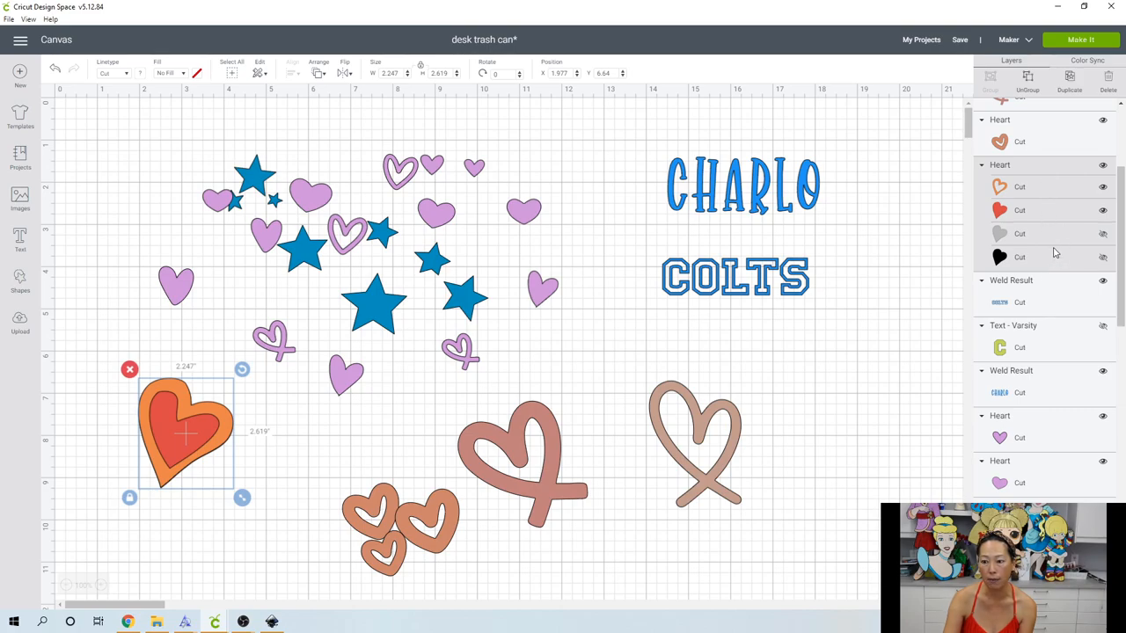
pyautogui.moveTo(153, 431)
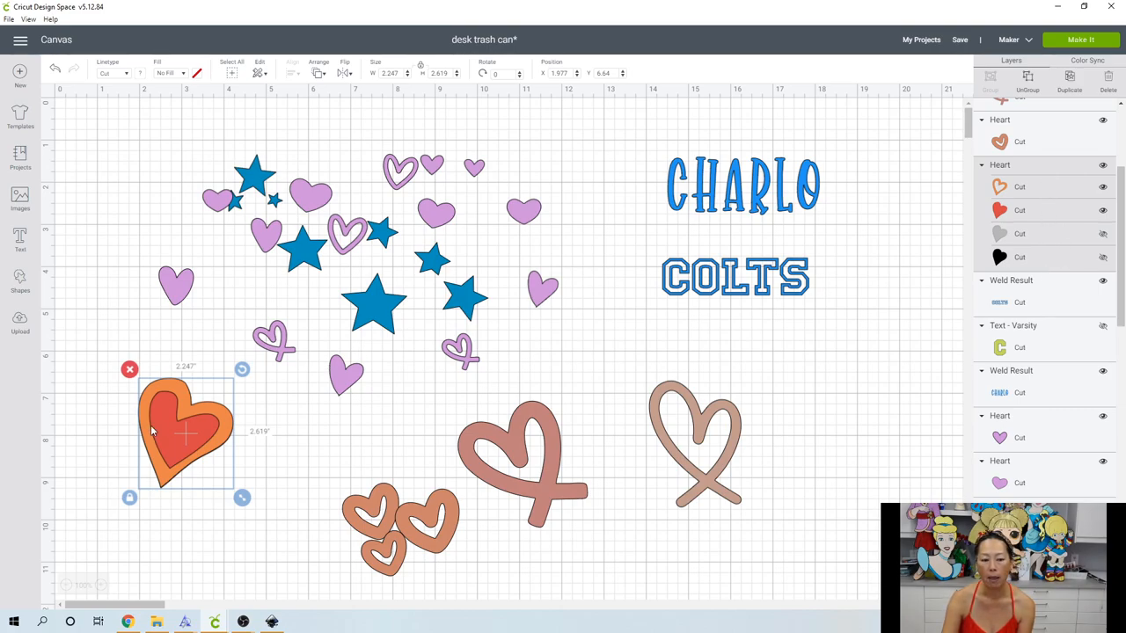
pyautogui.moveTo(1044, 238)
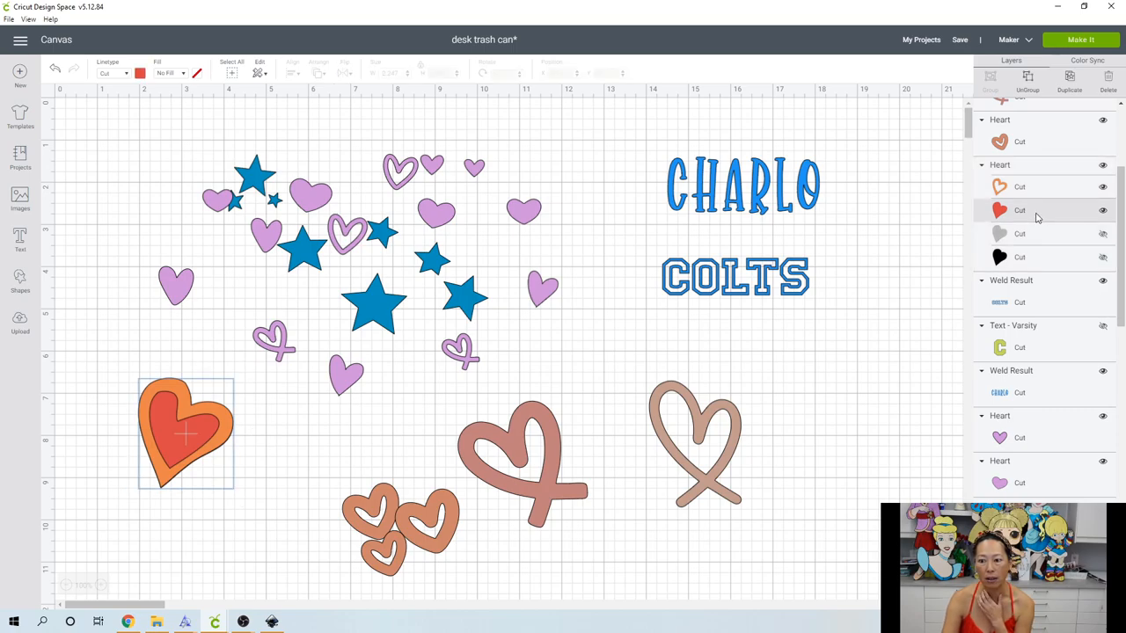
pyautogui.click(140, 73)
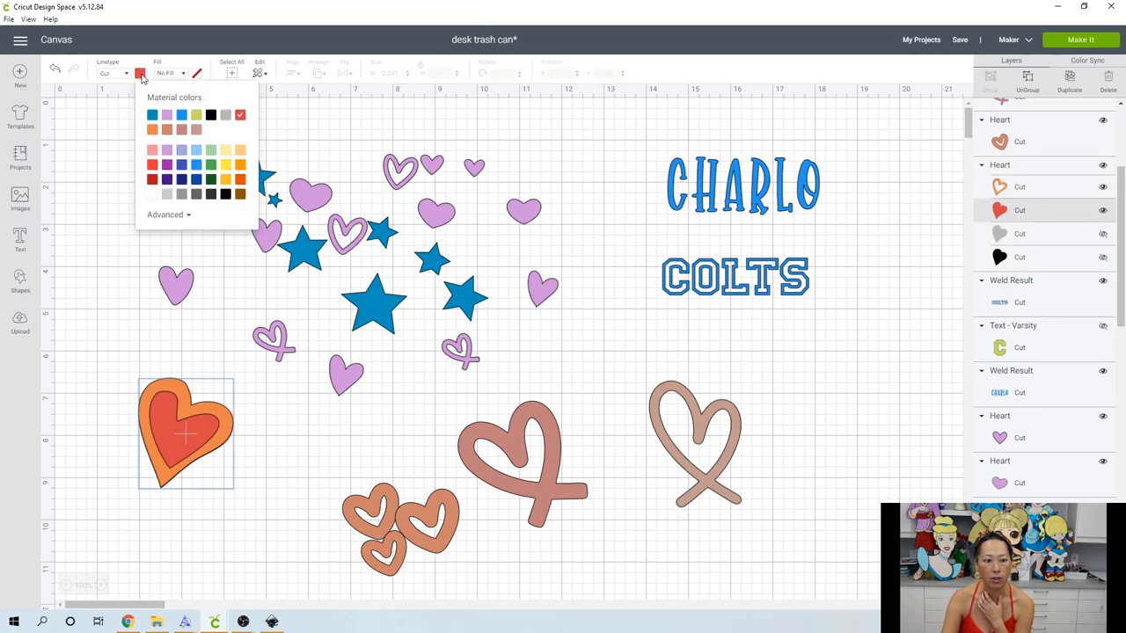
pyautogui.click(196, 130)
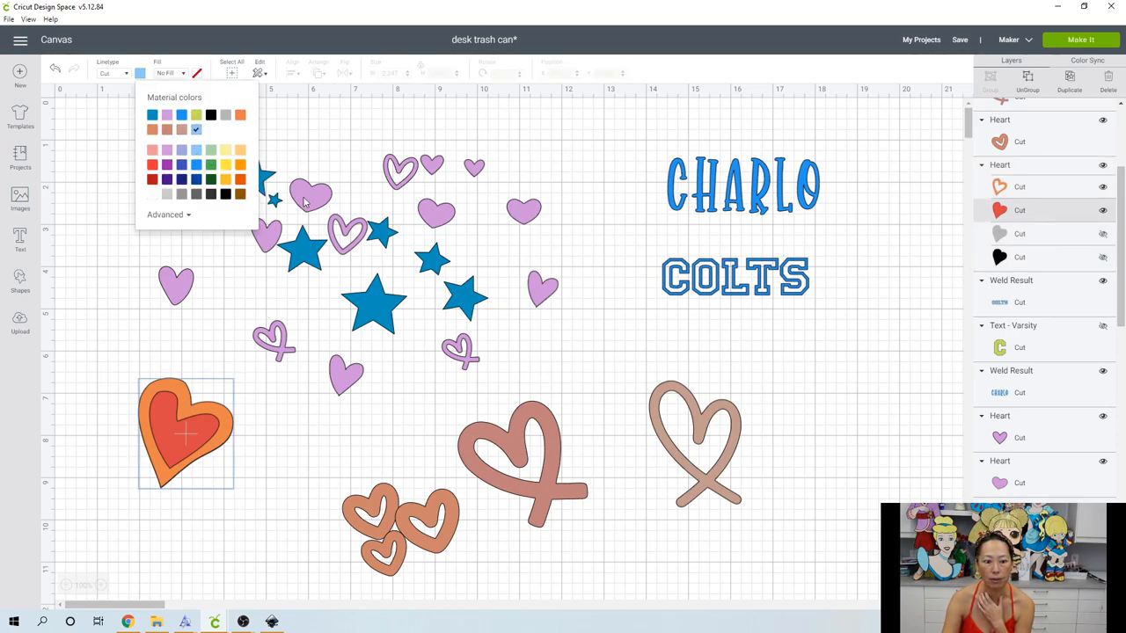
pyautogui.click(152, 115)
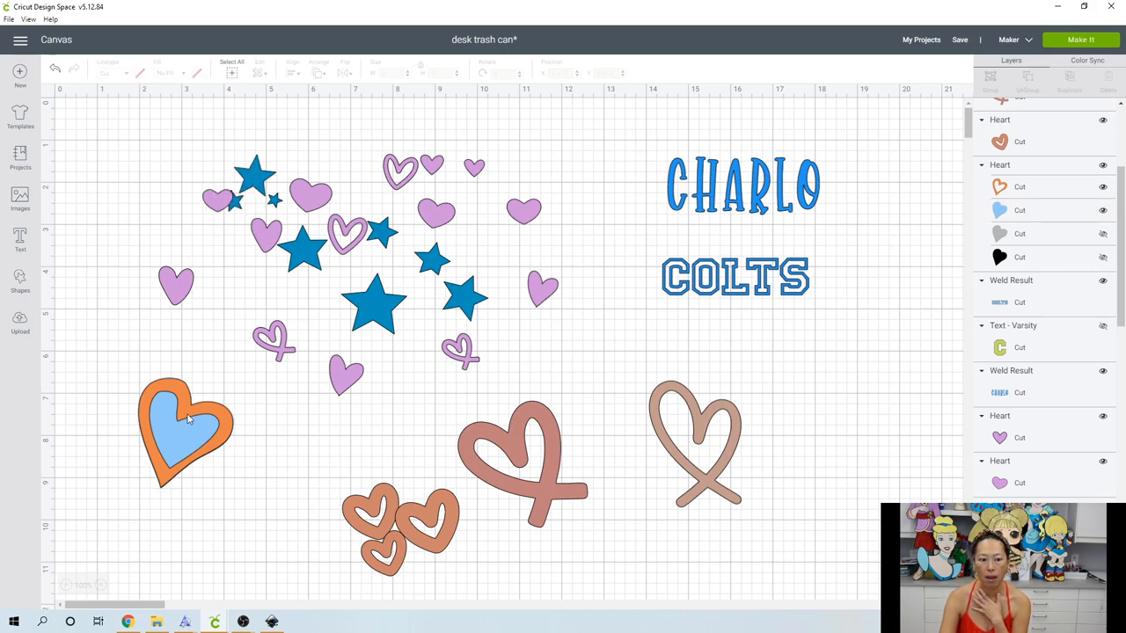
pyautogui.moveTo(193, 434)
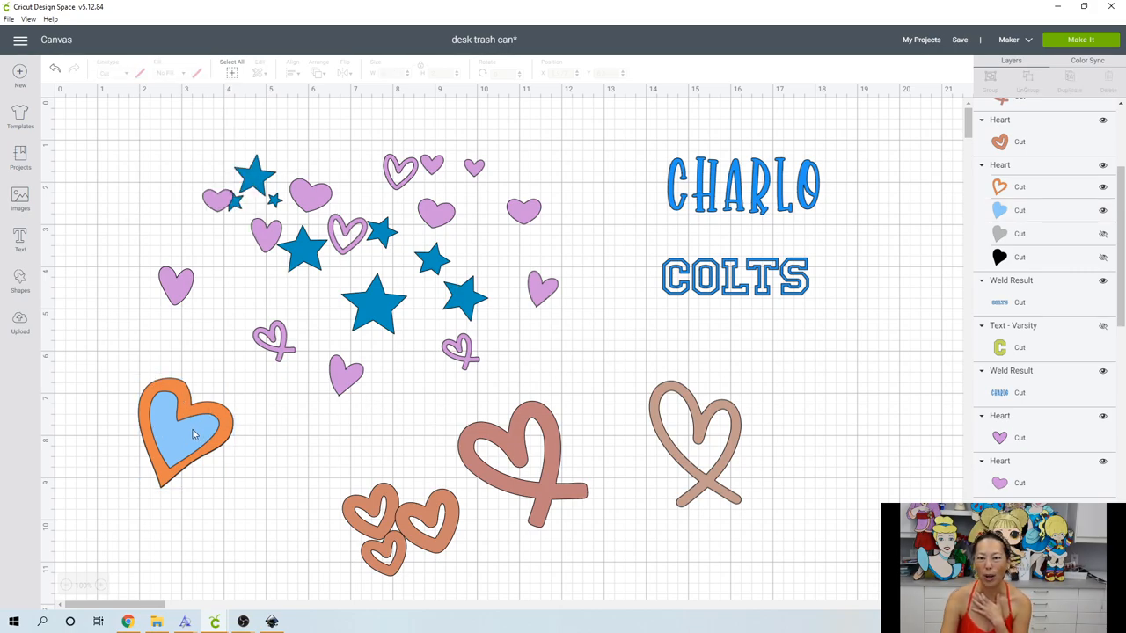
pyautogui.click(185, 431)
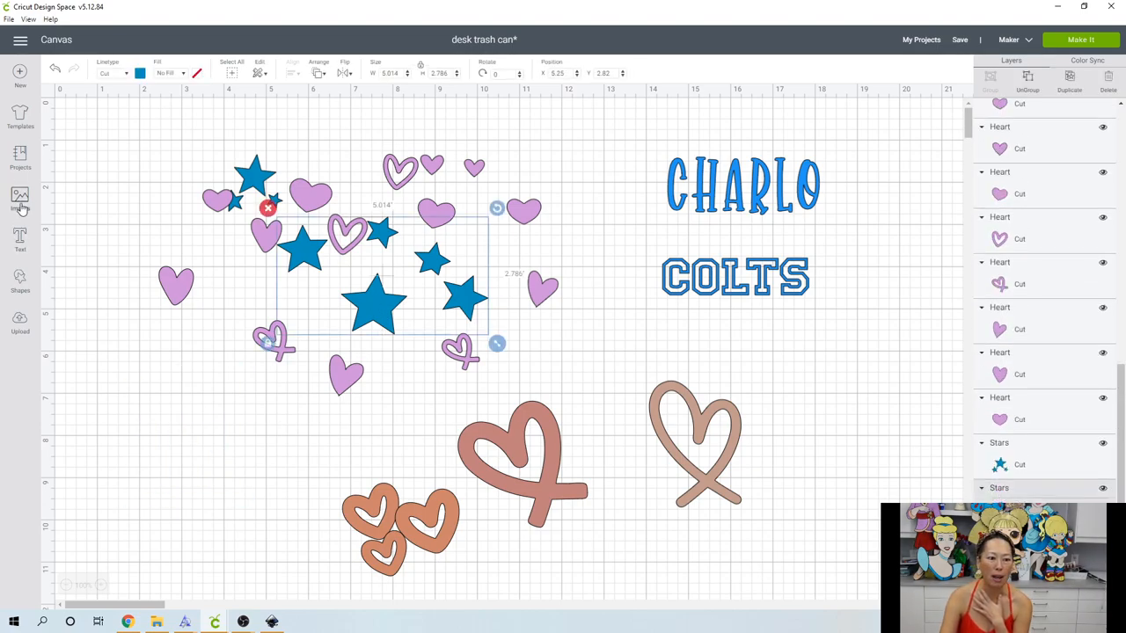
# - Search images for 'stars' and select the three gold stars and pink star burst
pyautogui.click(19, 201)
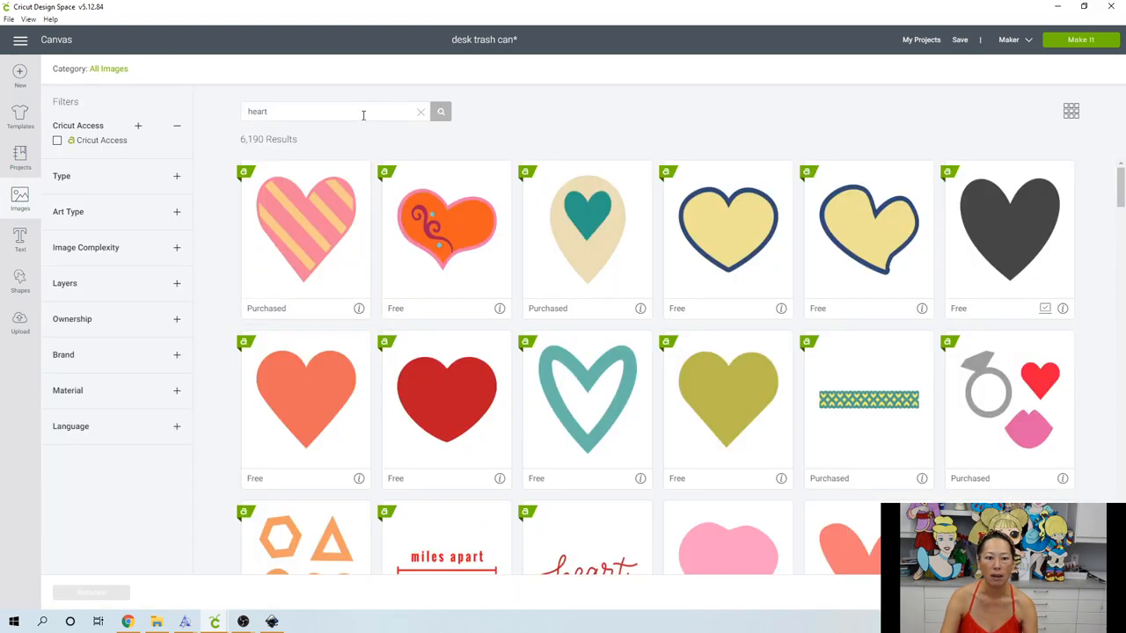
pyautogui.write('stars')
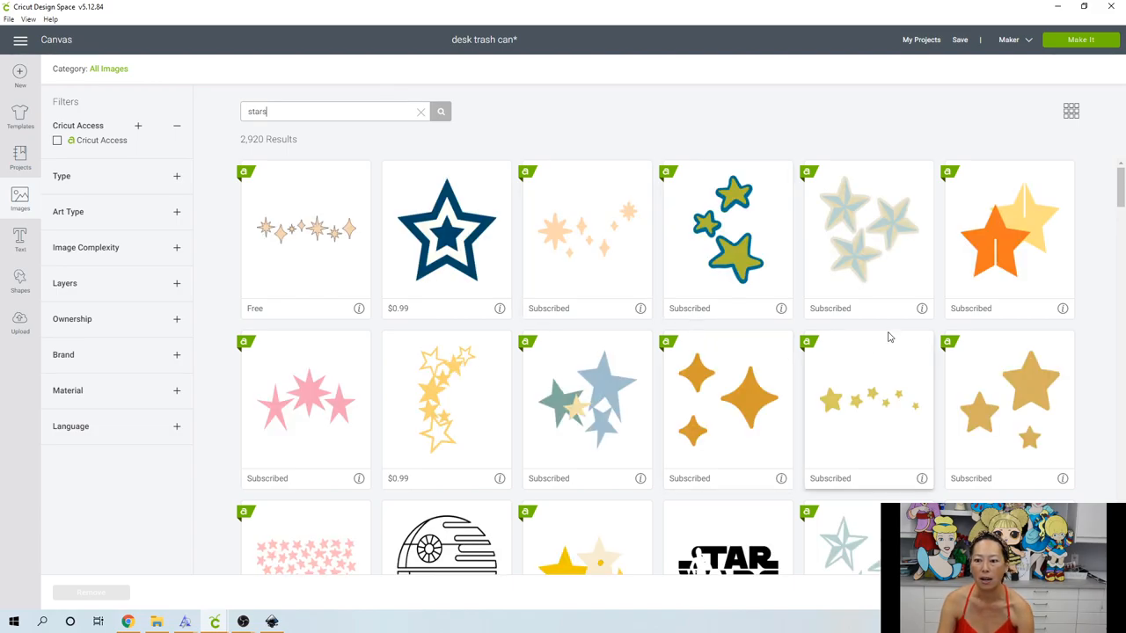
pyautogui.click(1009, 410)
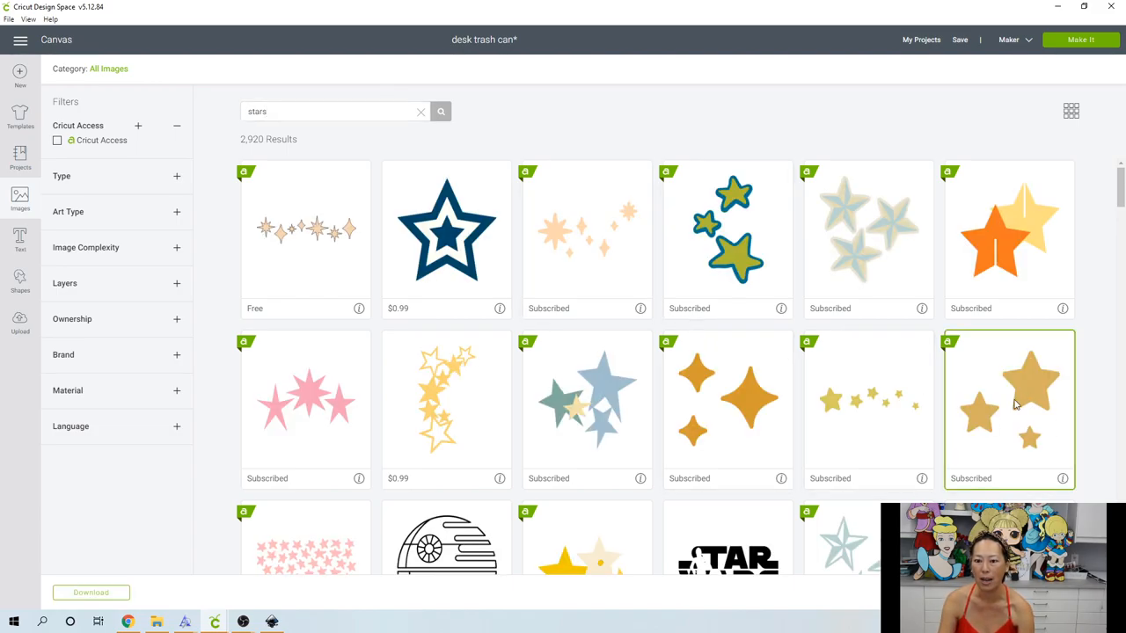
pyautogui.moveTo(992, 450)
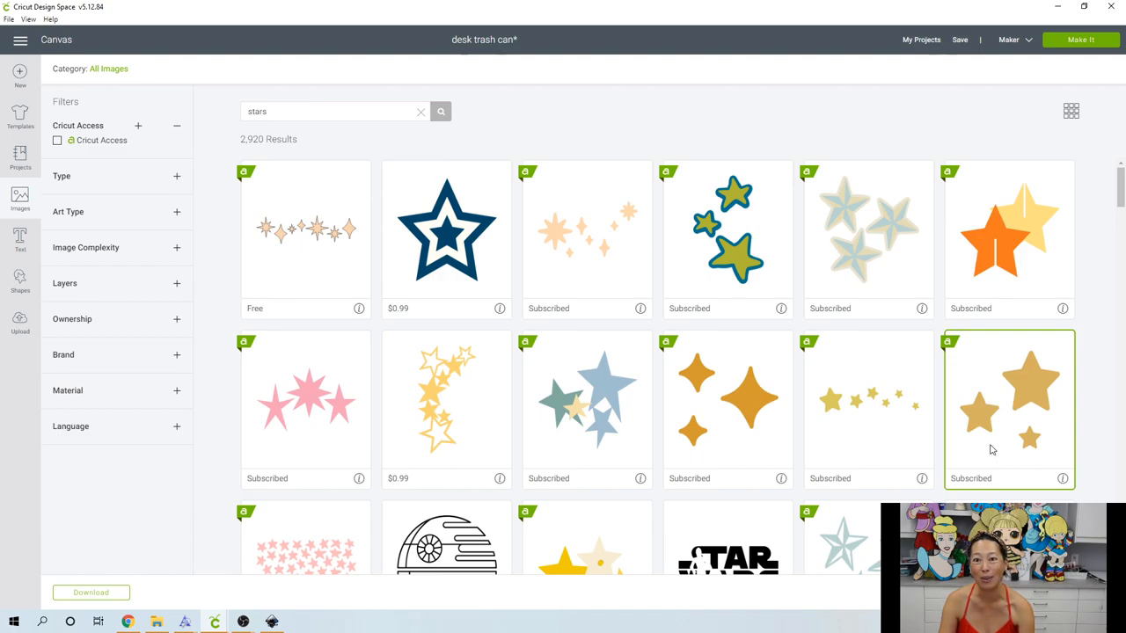
pyautogui.click(305, 409)
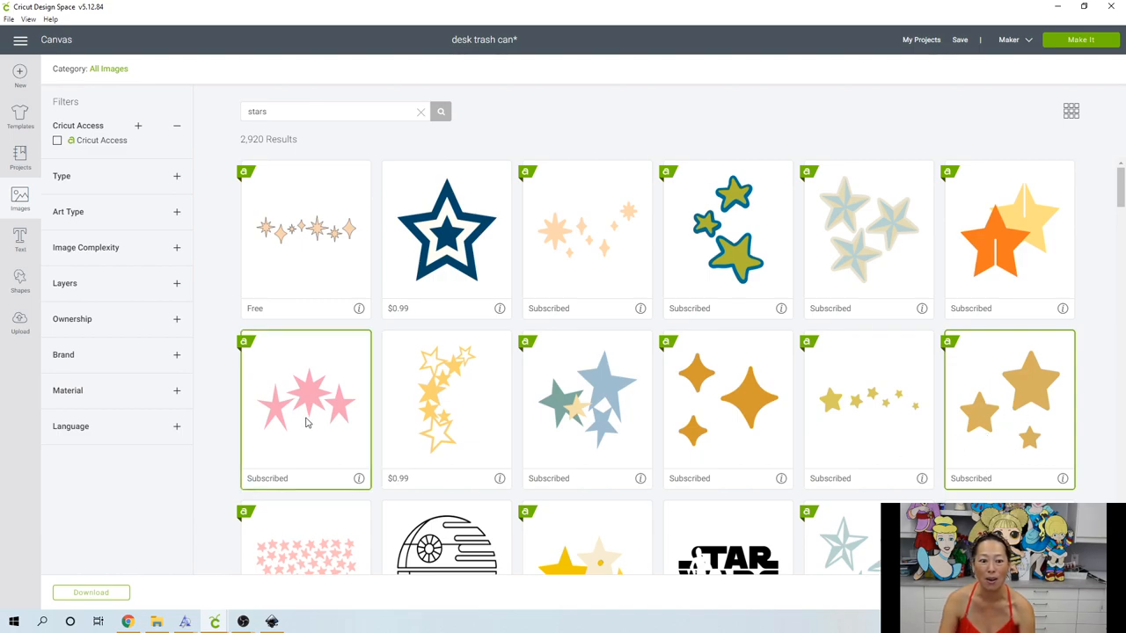
pyautogui.scroll(-3)
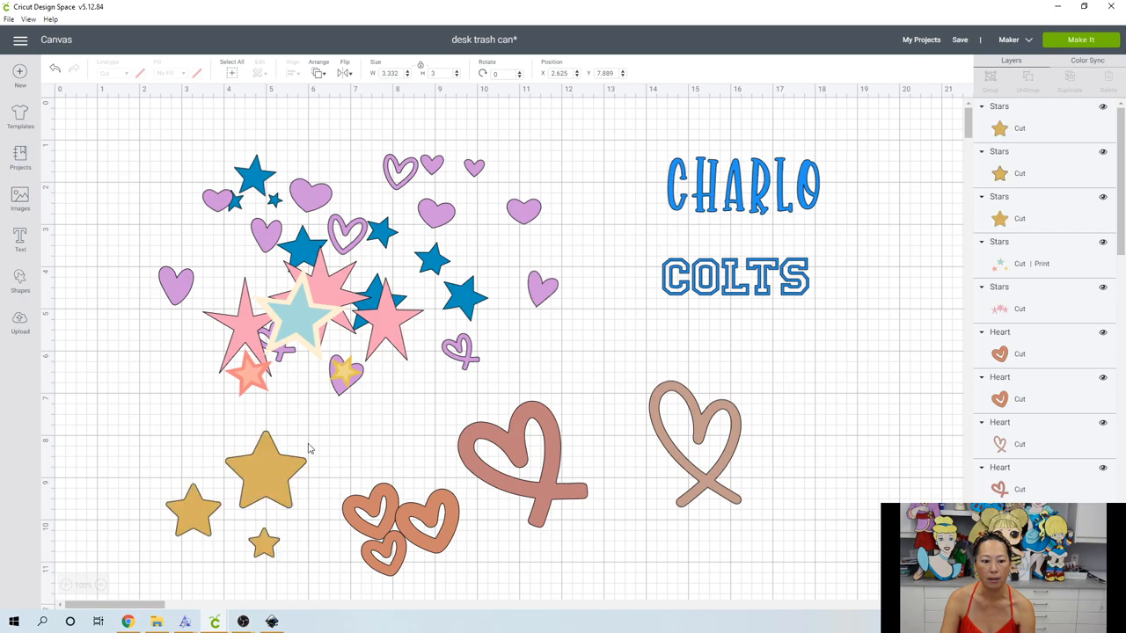
pyautogui.click(266, 471)
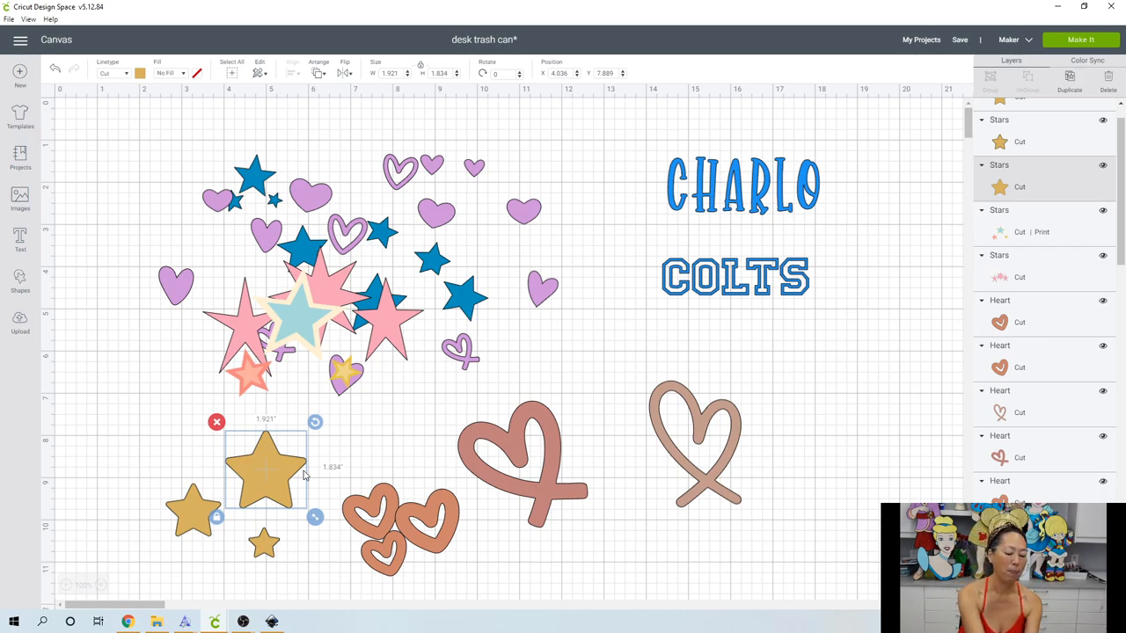
pyautogui.moveTo(458, 279)
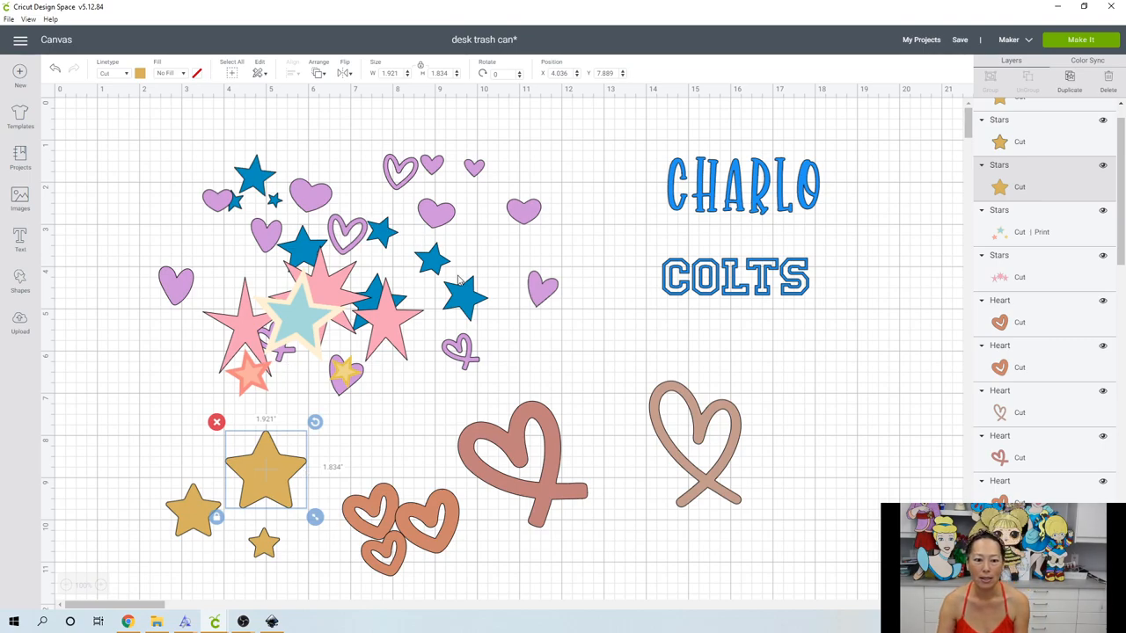
pyautogui.moveTo(464, 302)
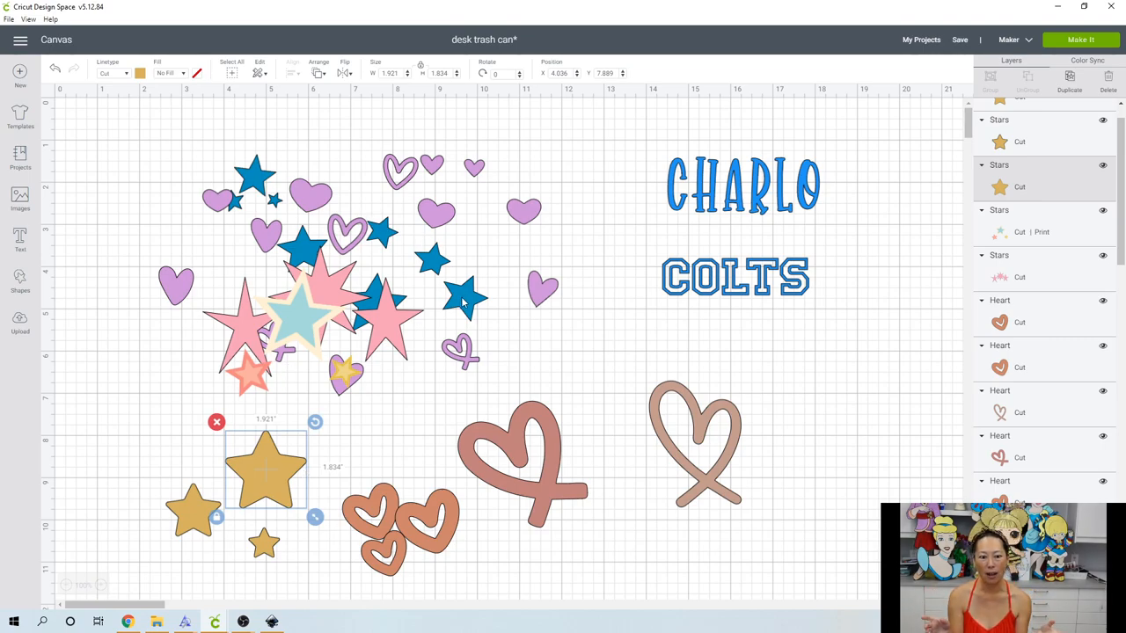
pyautogui.moveTo(534, 168)
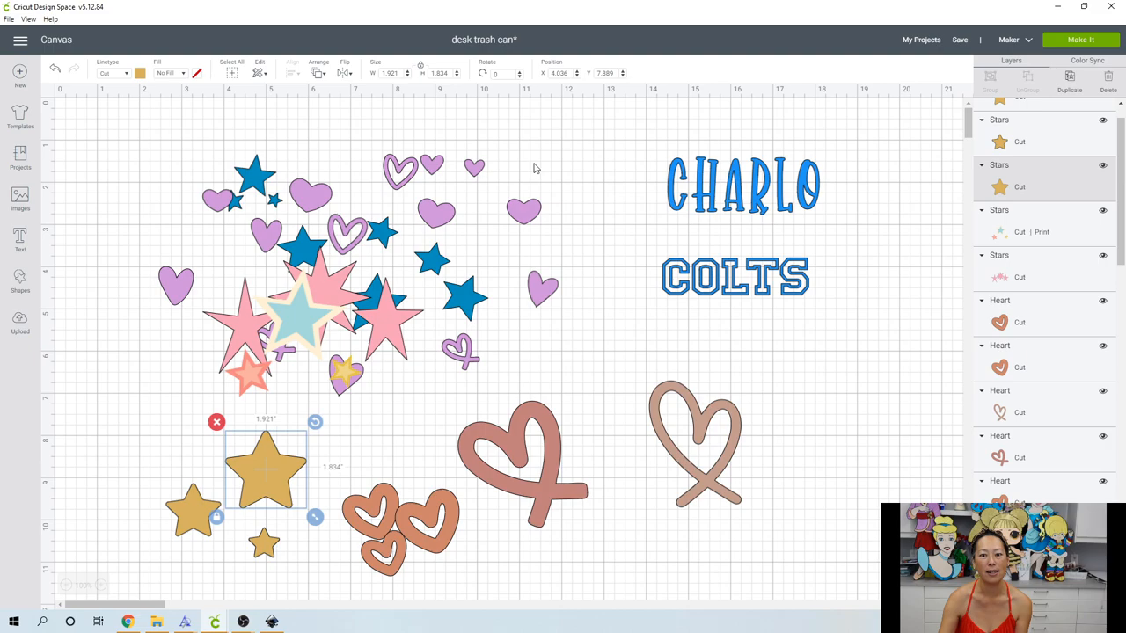
pyautogui.moveTo(382, 308)
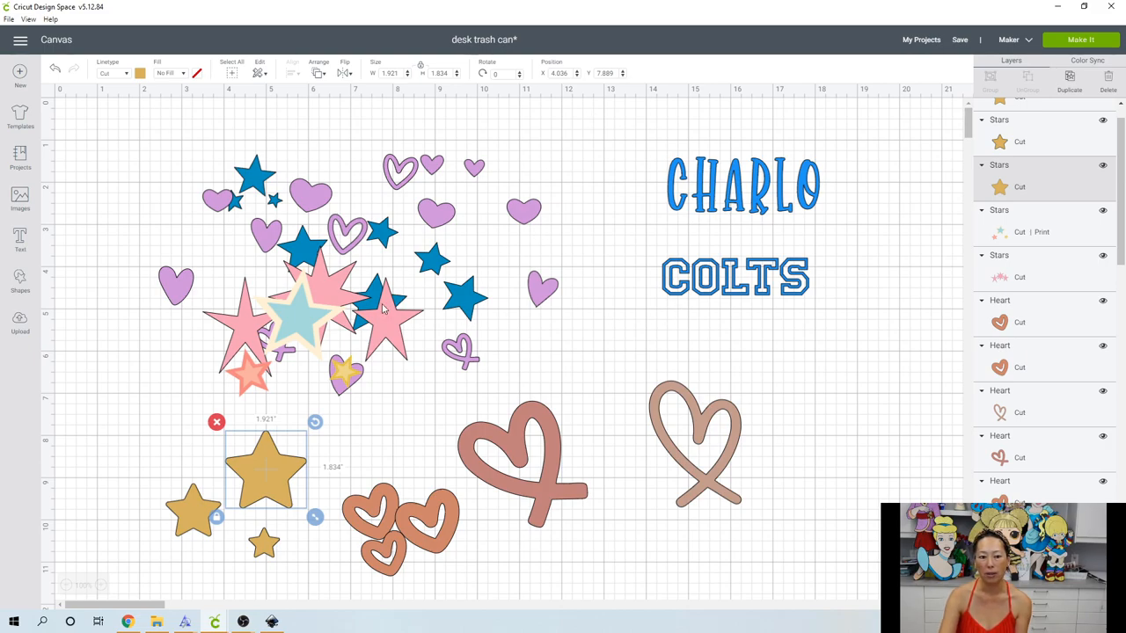
pyautogui.moveTo(579, 261)
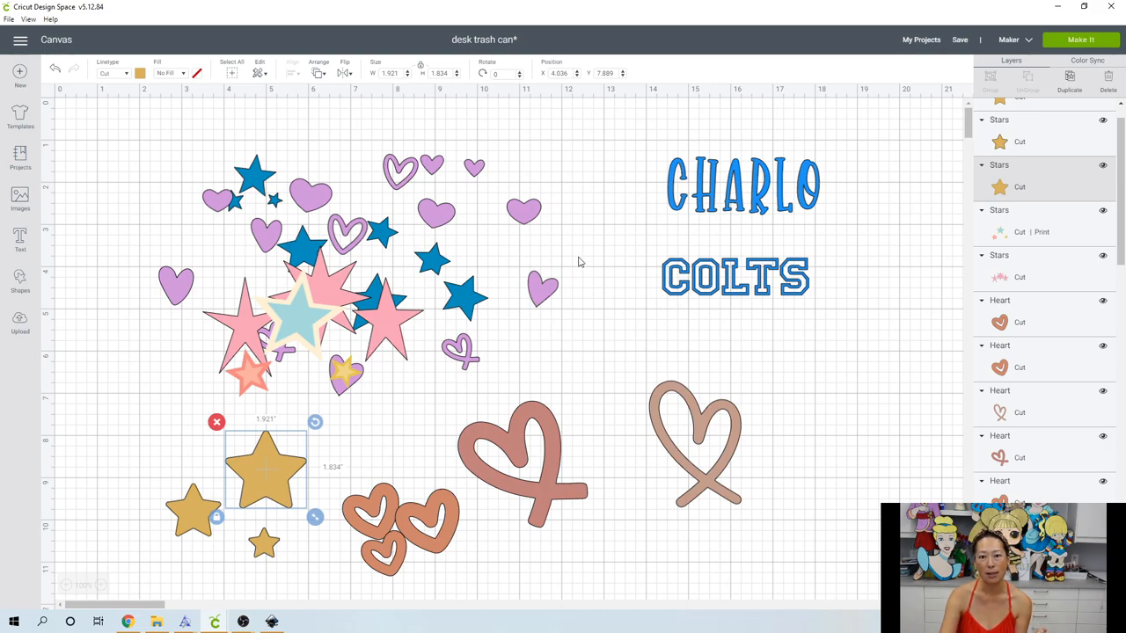
pyautogui.moveTo(541, 299)
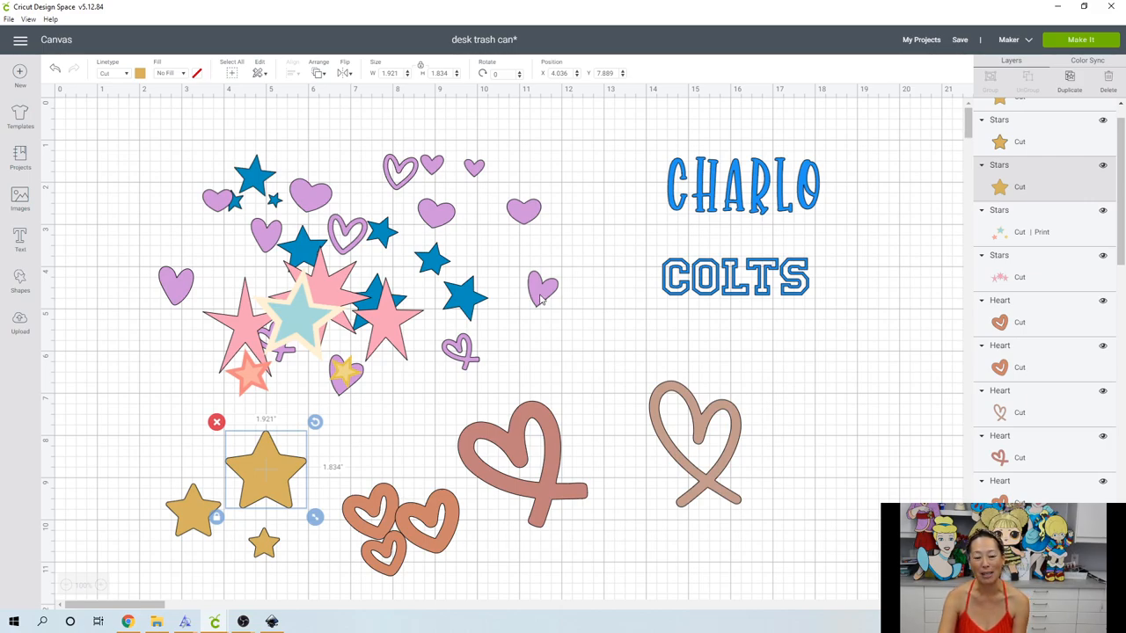
pyautogui.moveTo(236, 229)
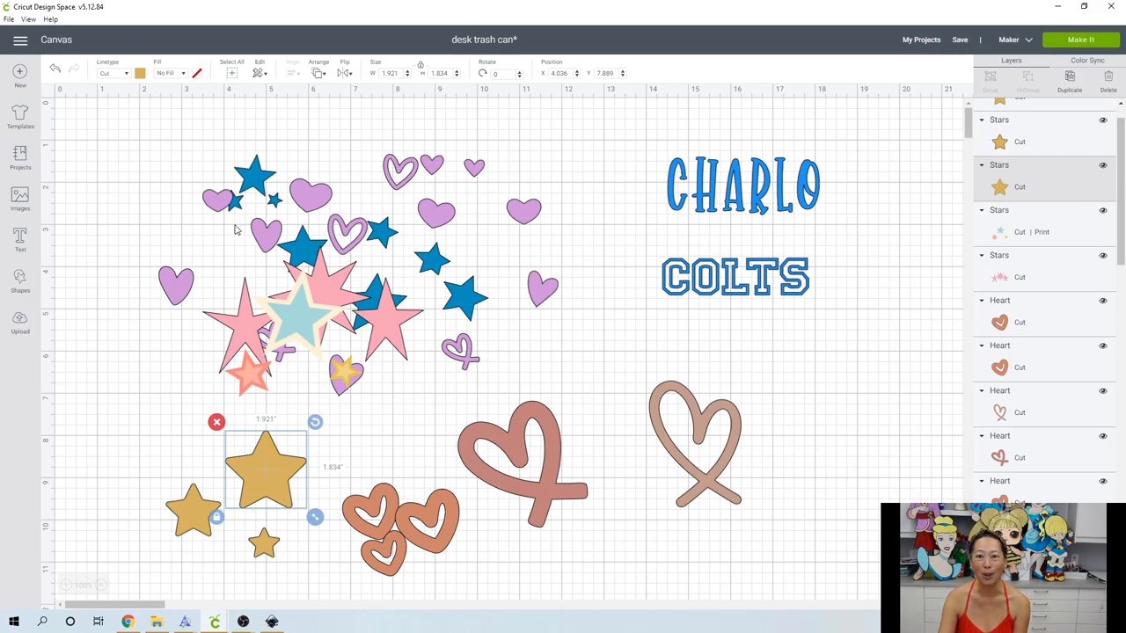